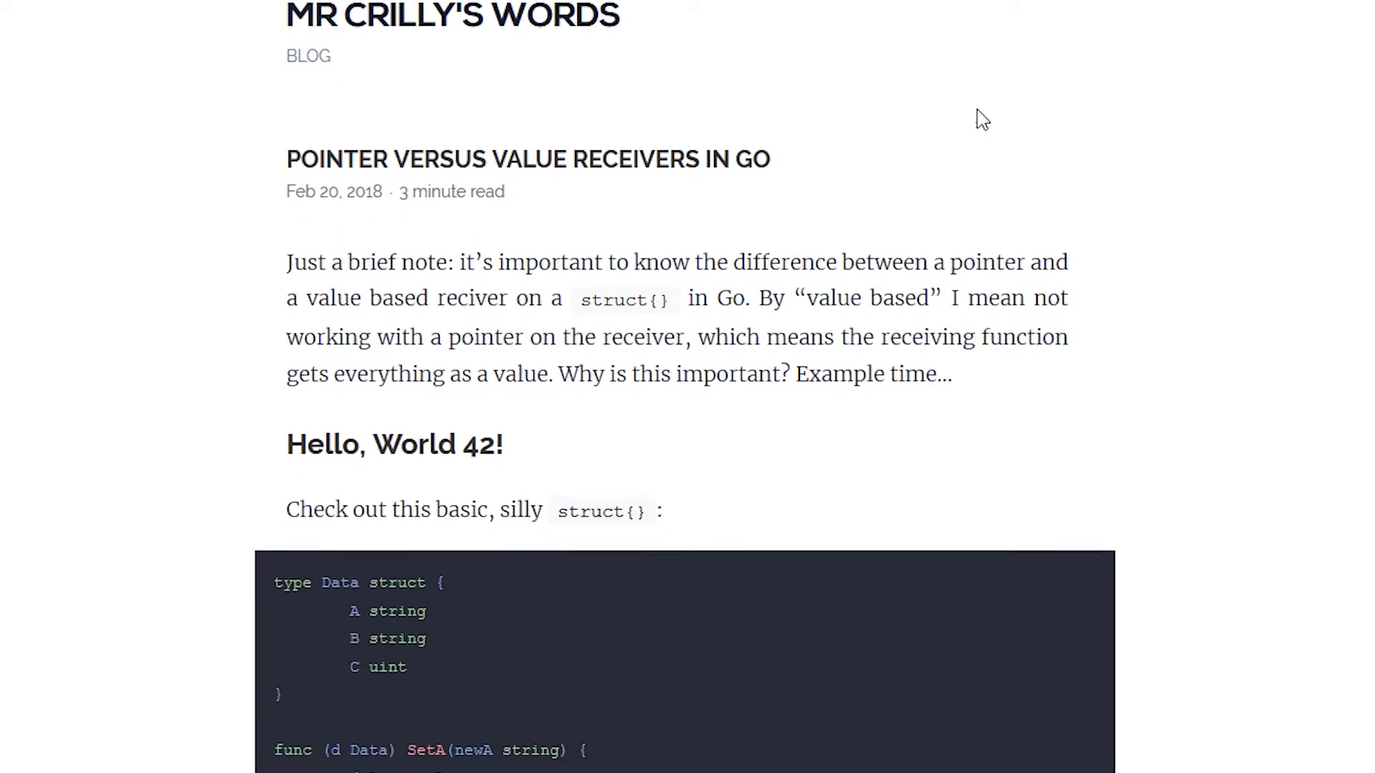
# Step: Scroll the blog post down to the Data struct and SetA example code
pyautogui.scroll(-3)
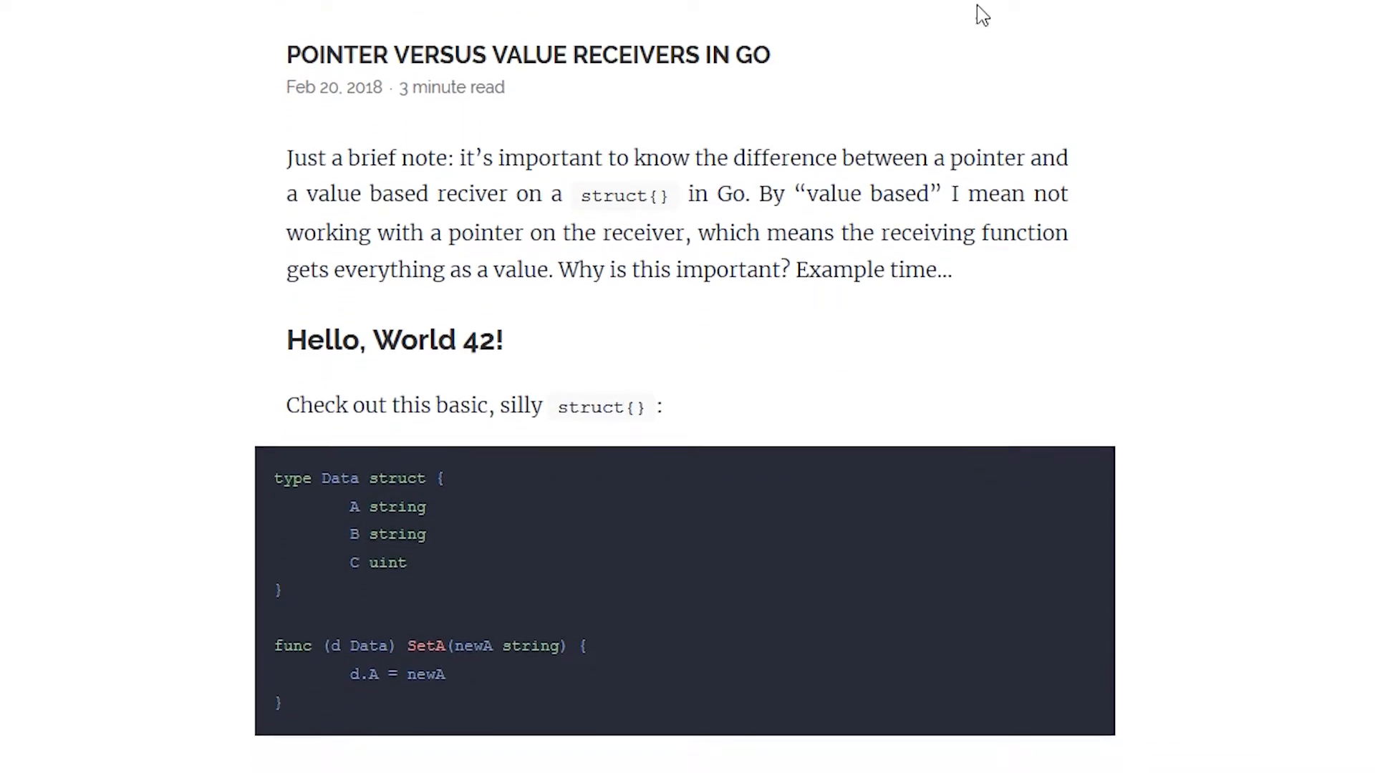
pyautogui.scroll(-3)
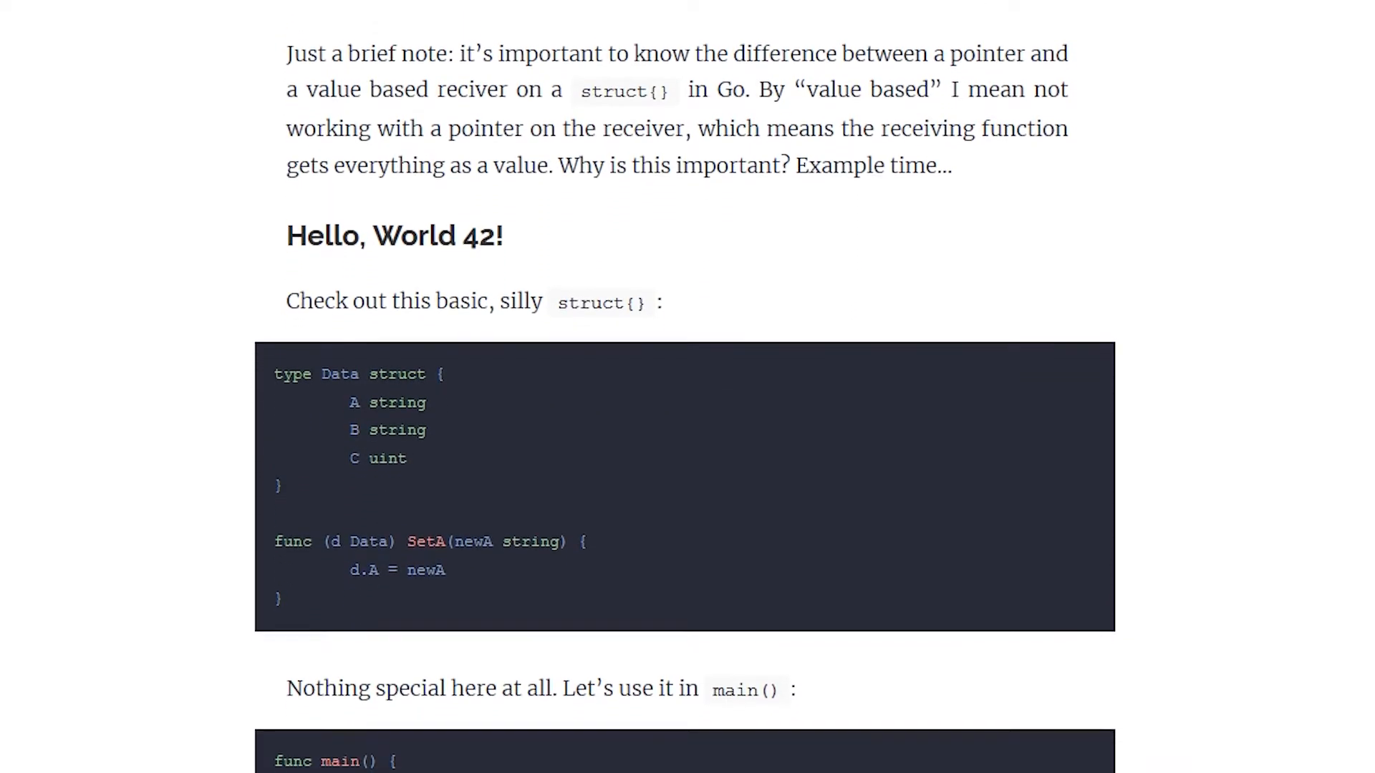
pyautogui.scroll(-3)
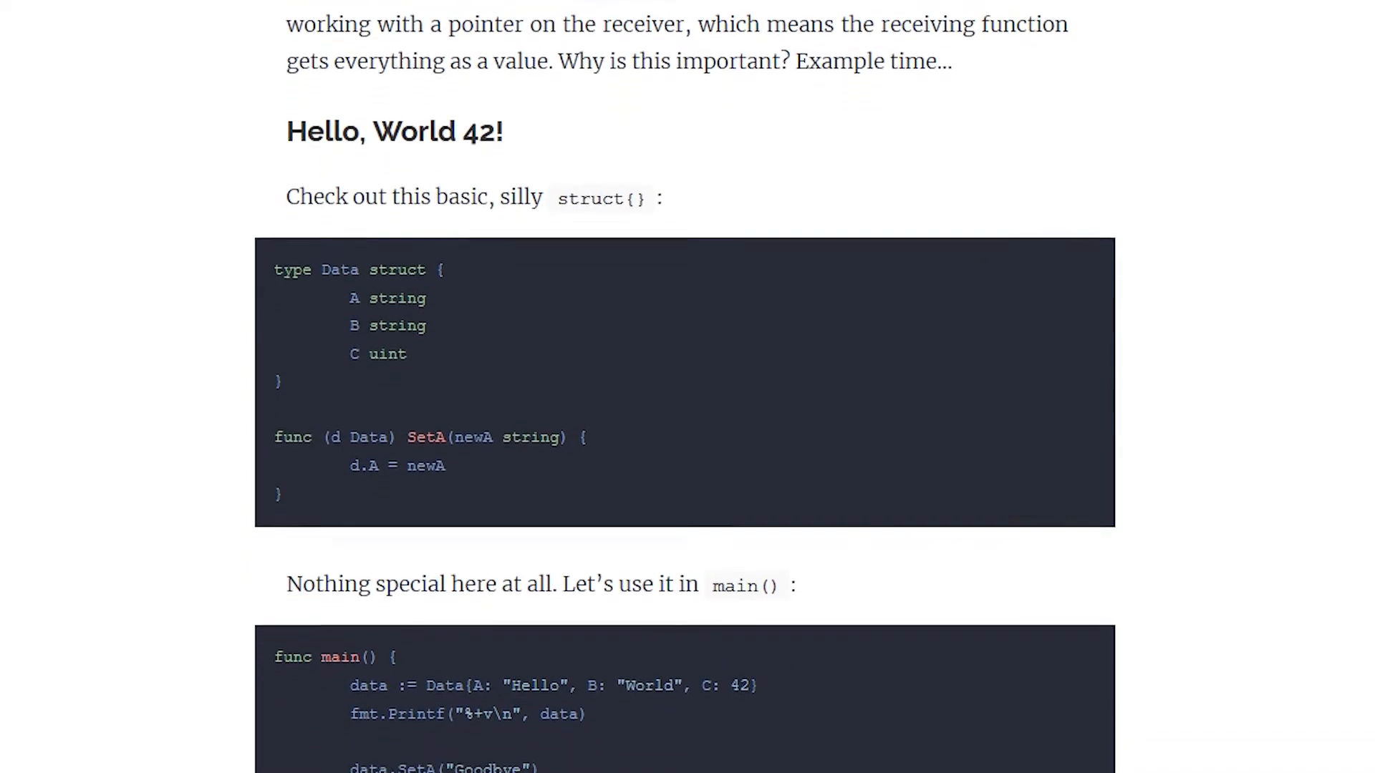
pyautogui.scroll(-3)
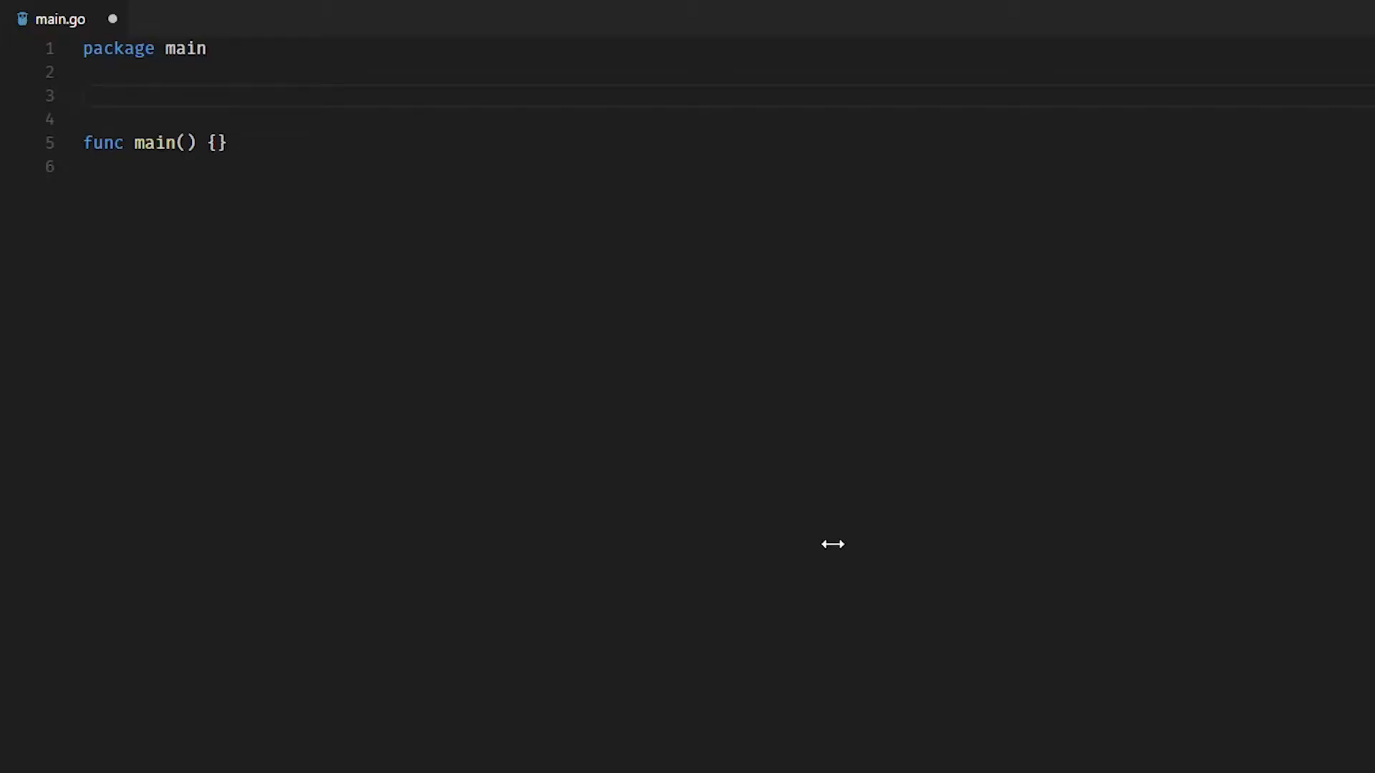
# Step: Declare type Data struct with fields A string and C uint in main.go
pyautogui.write('type Data struct {')
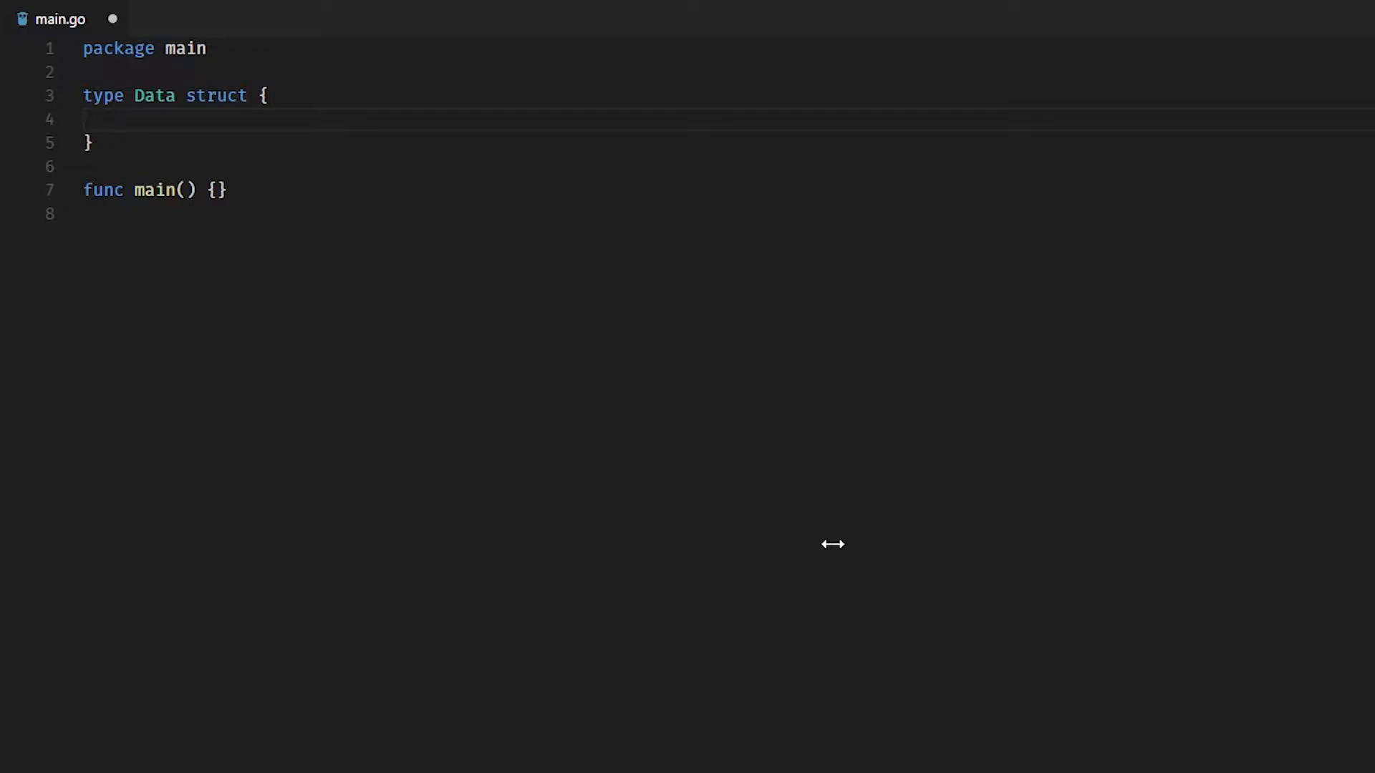
pyautogui.write('A string')
pyautogui.write('B string')
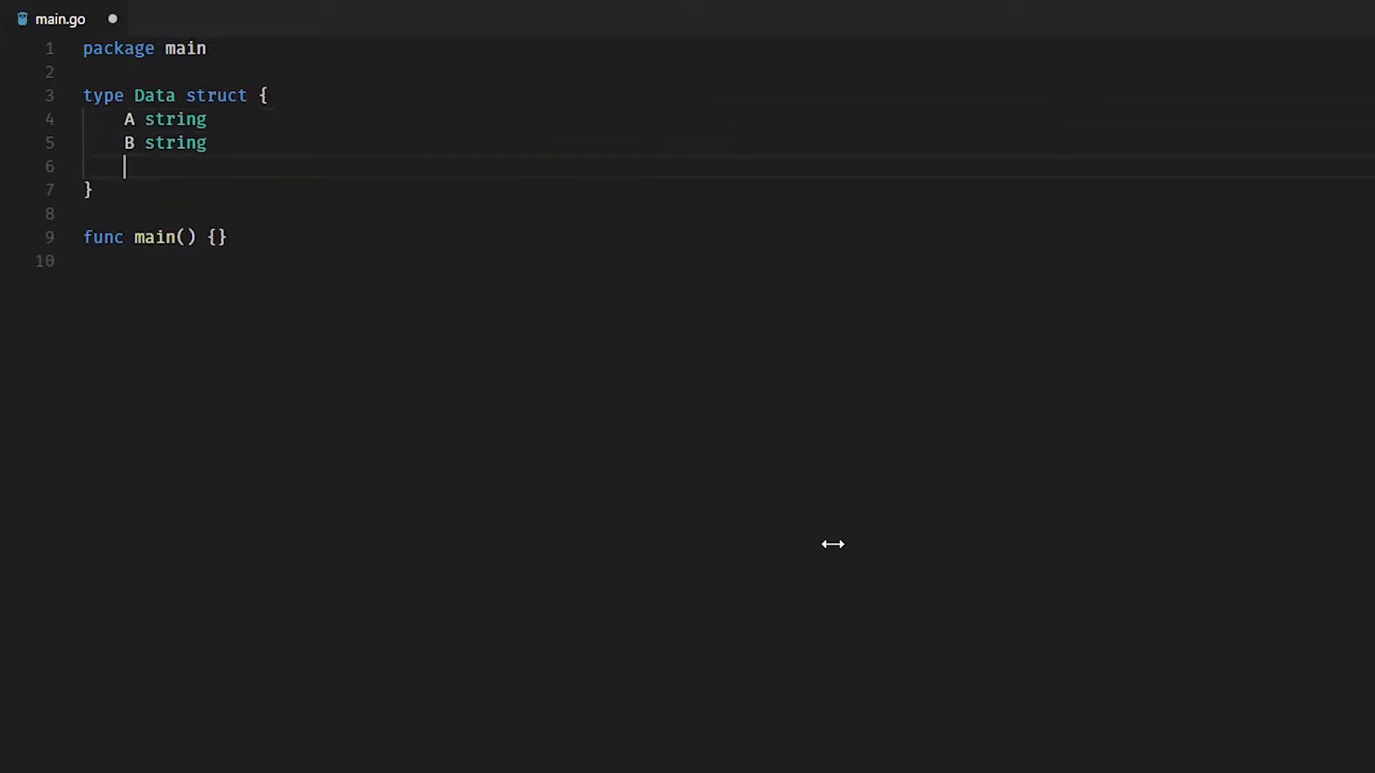
pyautogui.write('C uint')
pyautogui.write('func (')
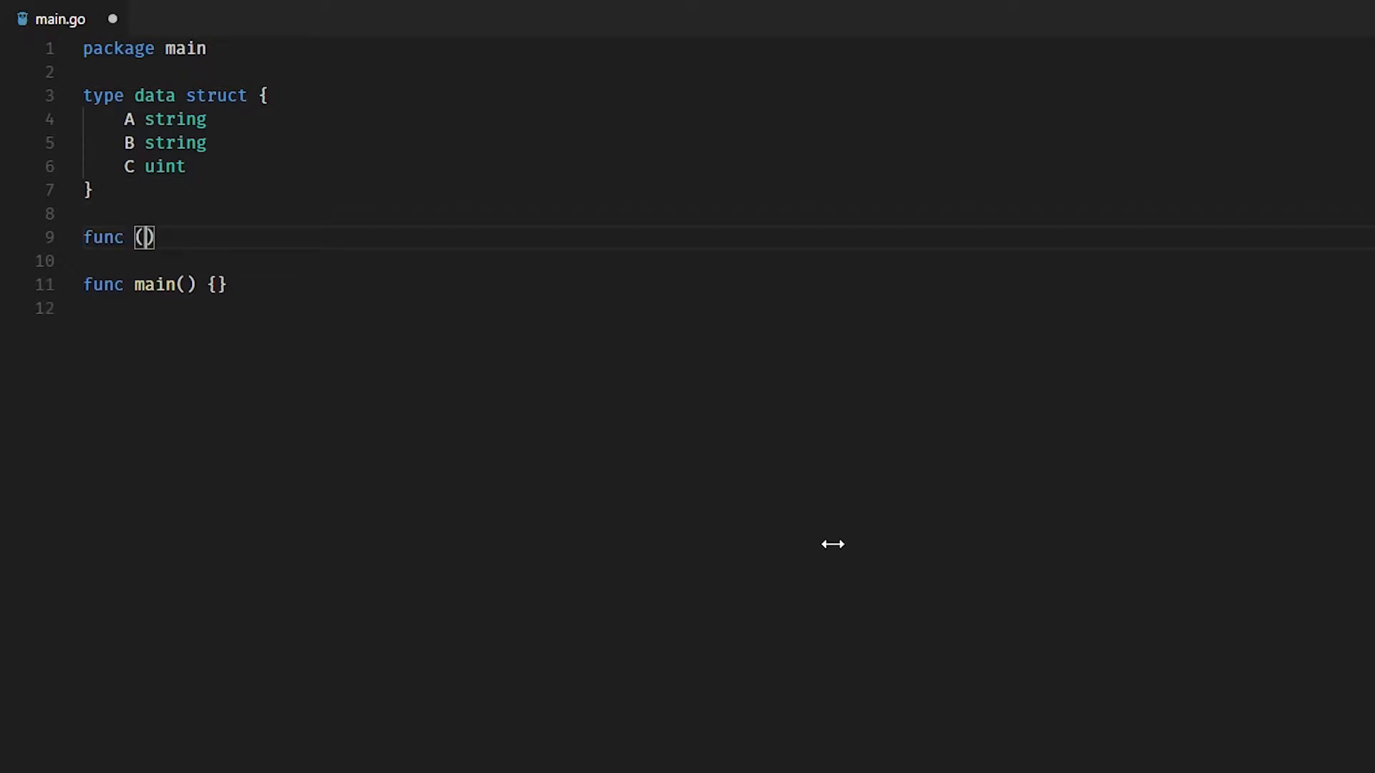
# Step: Write func (d Data) changeA(a string) { d.A = a } as a value-receiver method
pyautogui.write('d Data')
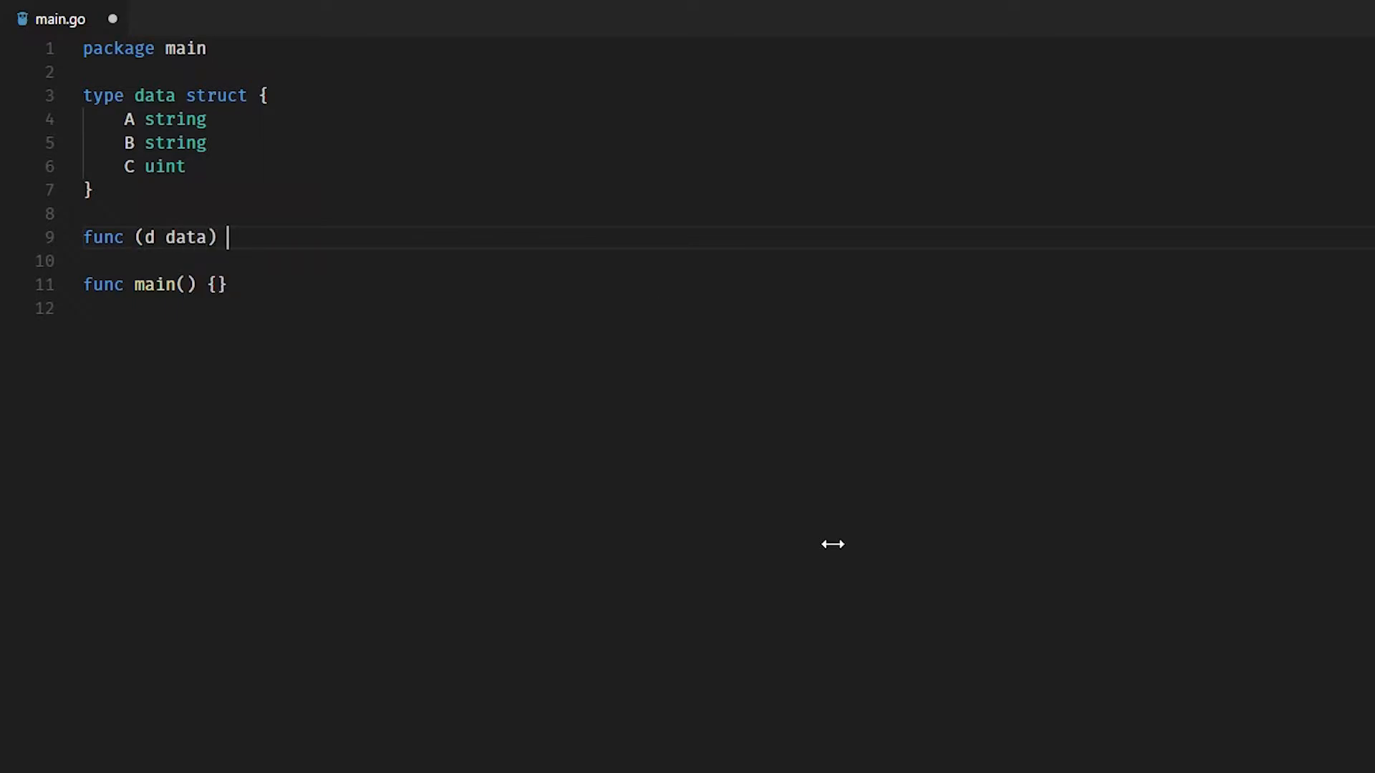
pyautogui.write('change')
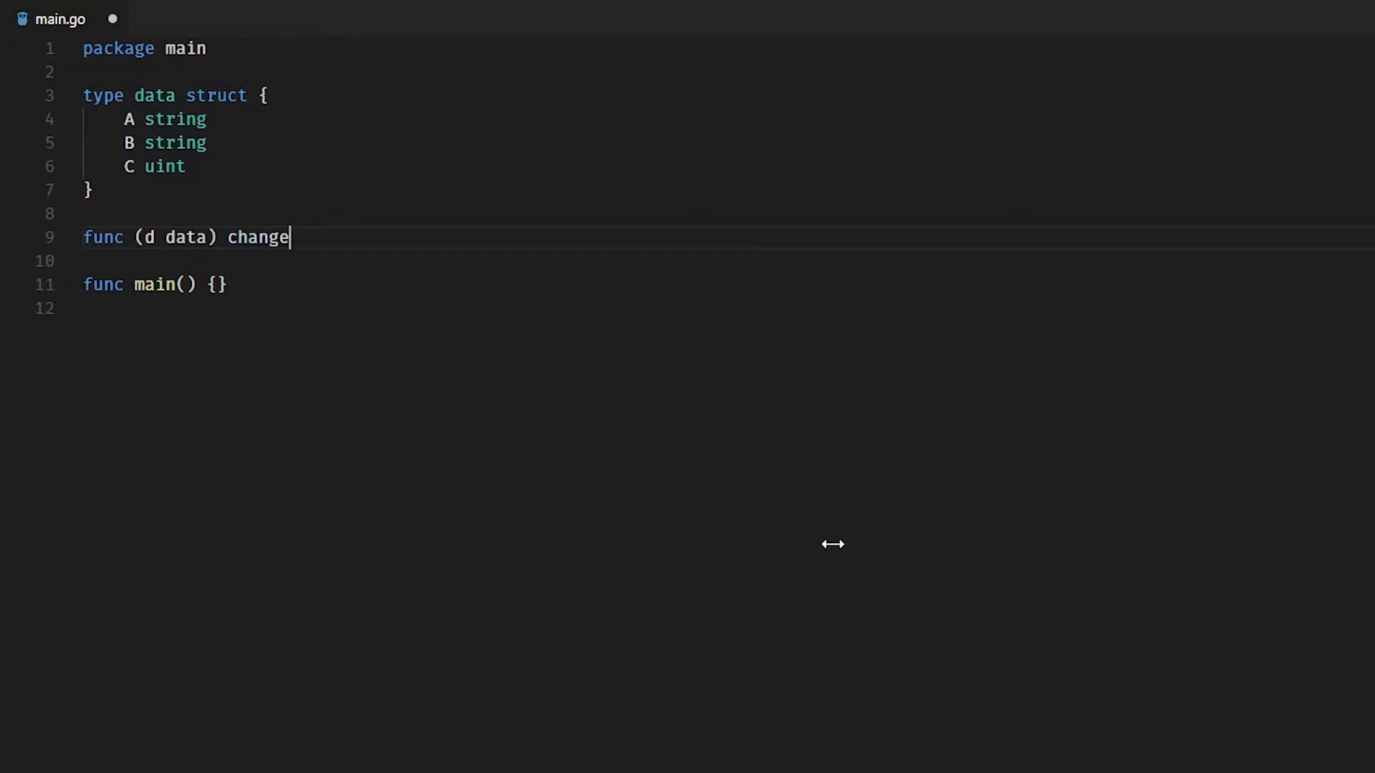
pyautogui.write('Value()')
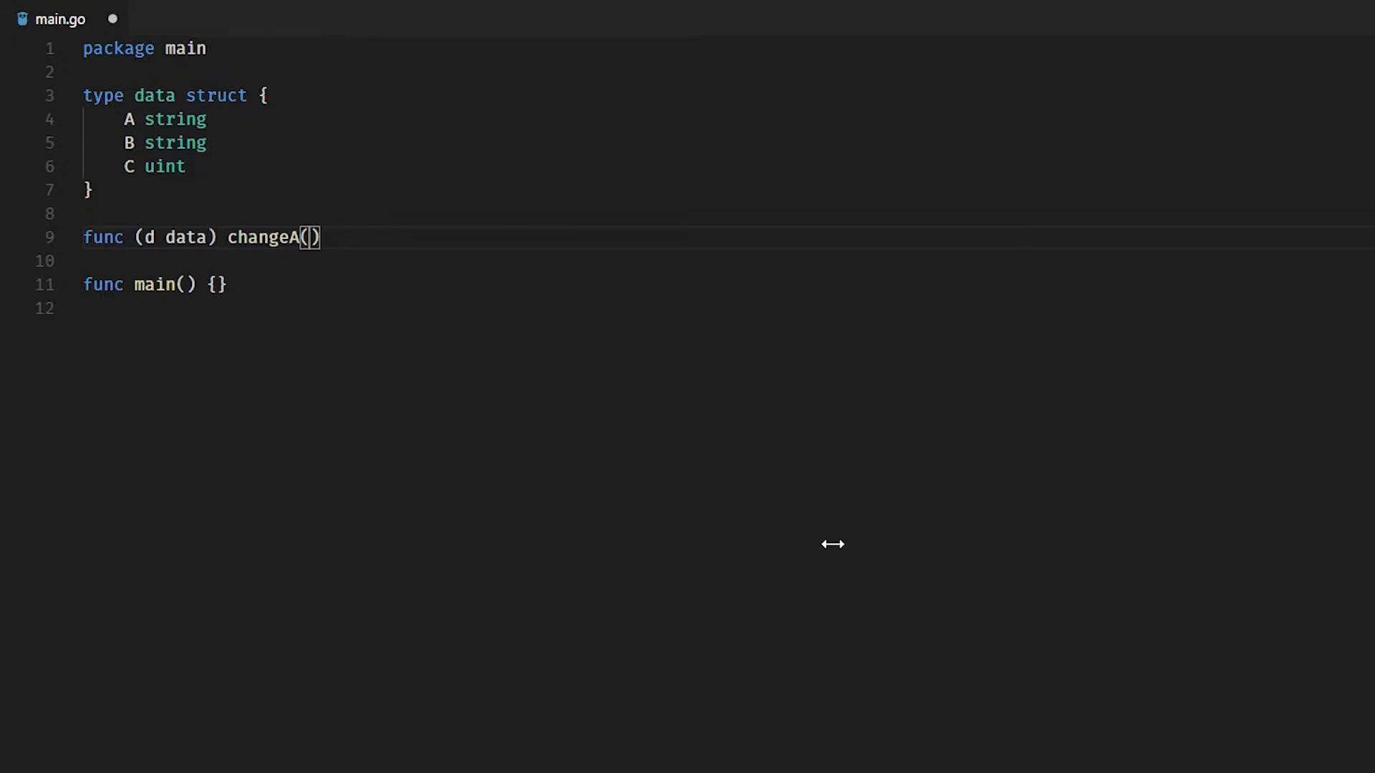
pyautogui.write('a string')
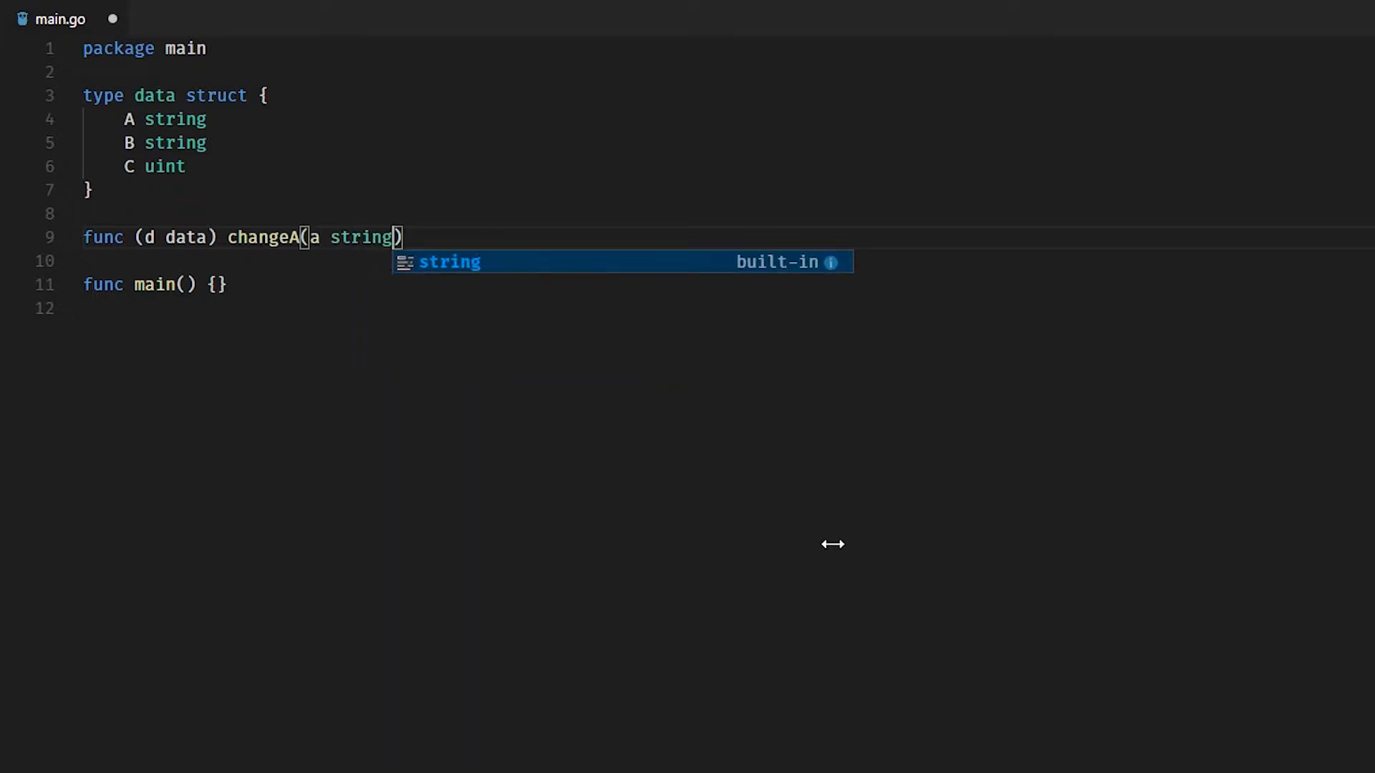
pyautogui.write('{}')
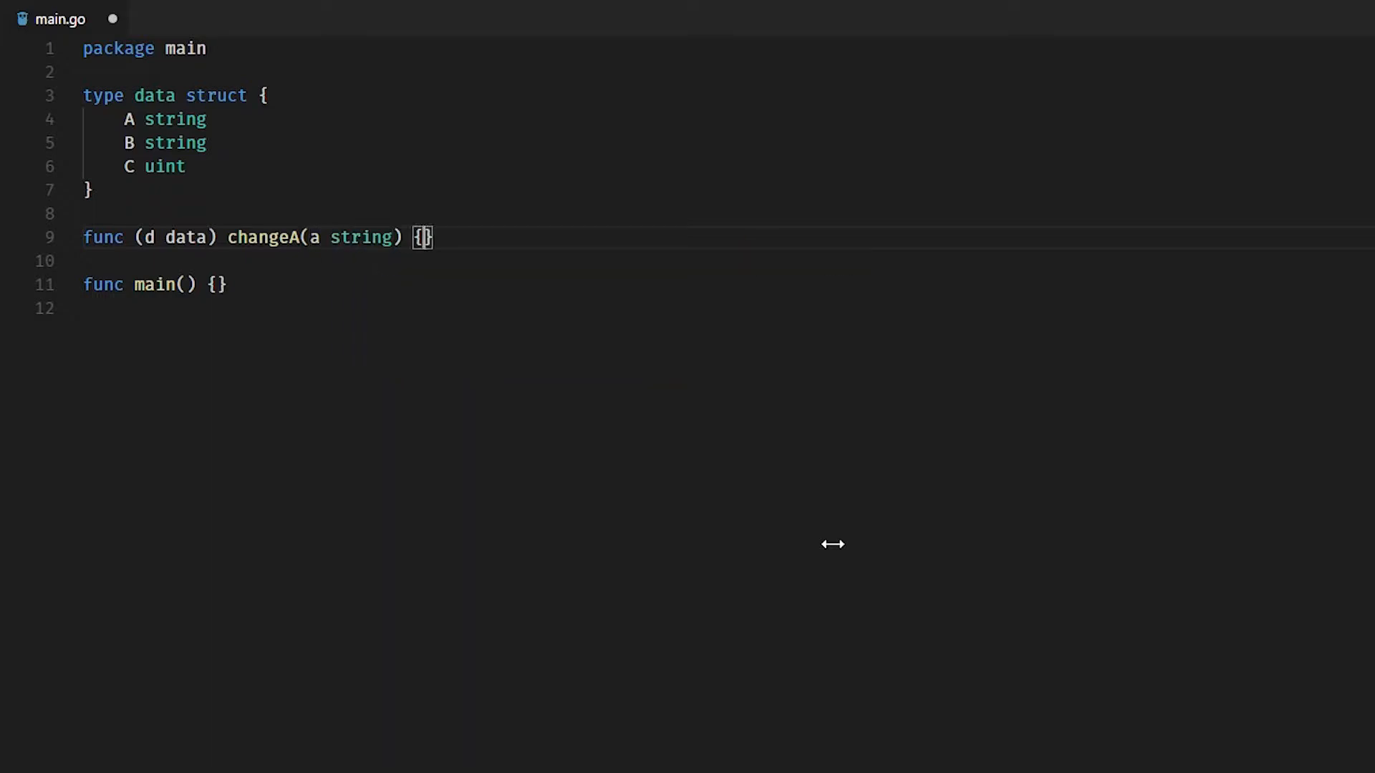
pyautogui.write('d.A')
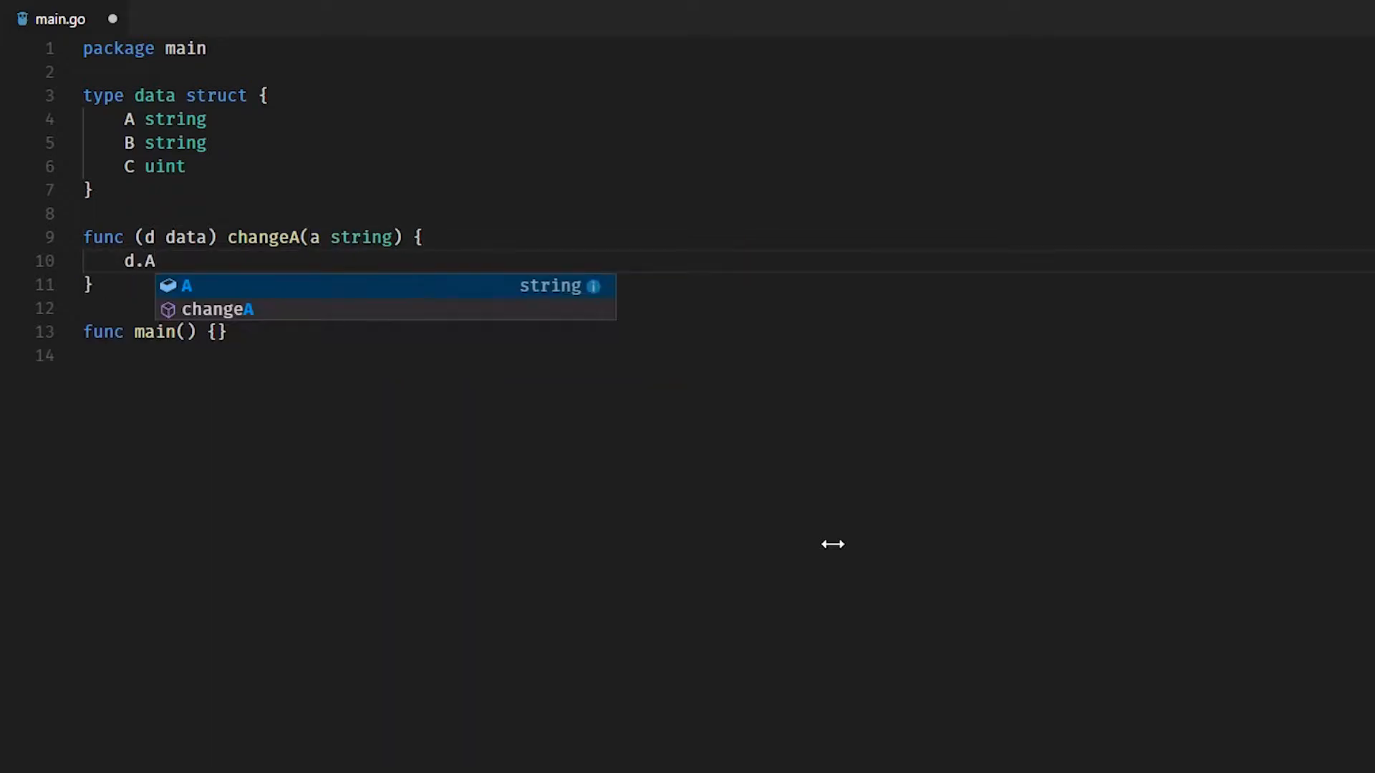
pyautogui.write('= a')
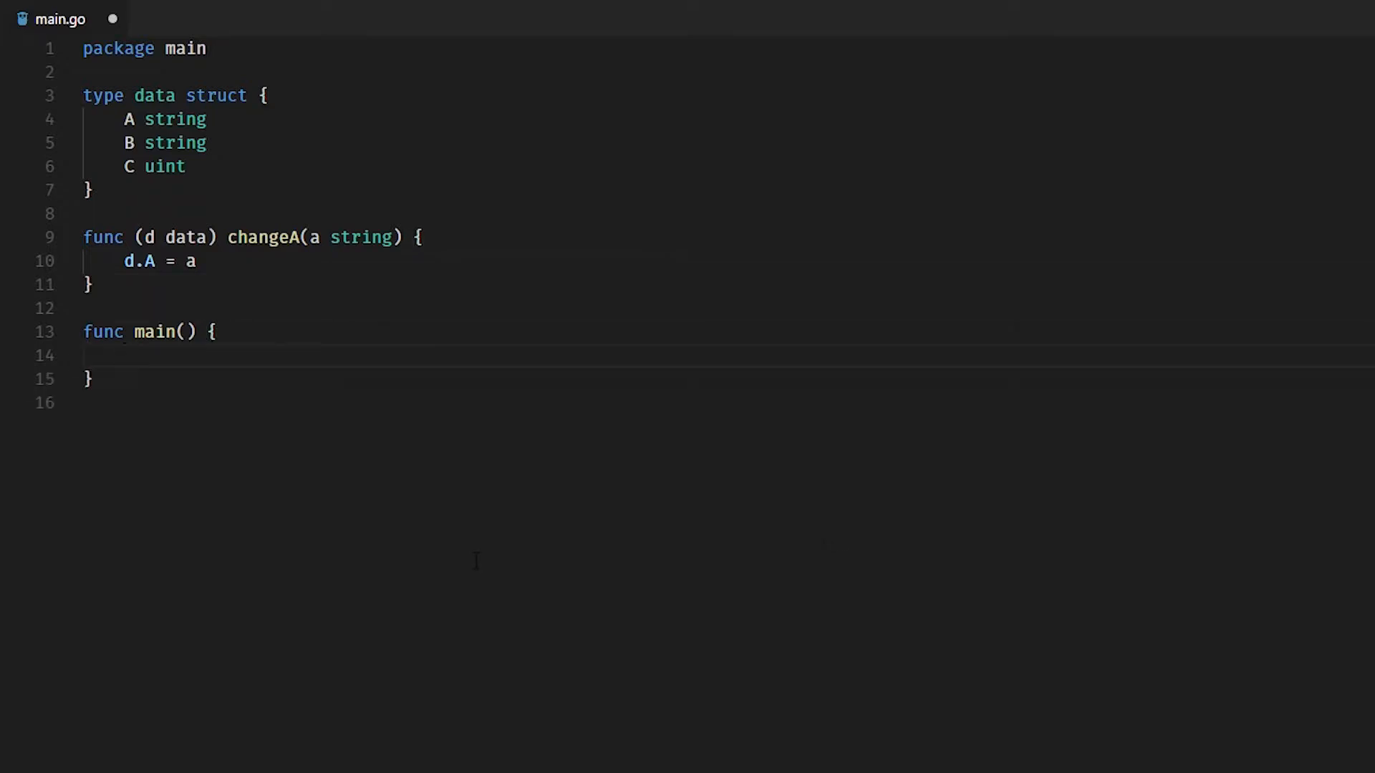
# Step: In main, create data := data{} and set A "Hello", B "World" and C with "the answer!" comment
pyautogui.write('data')
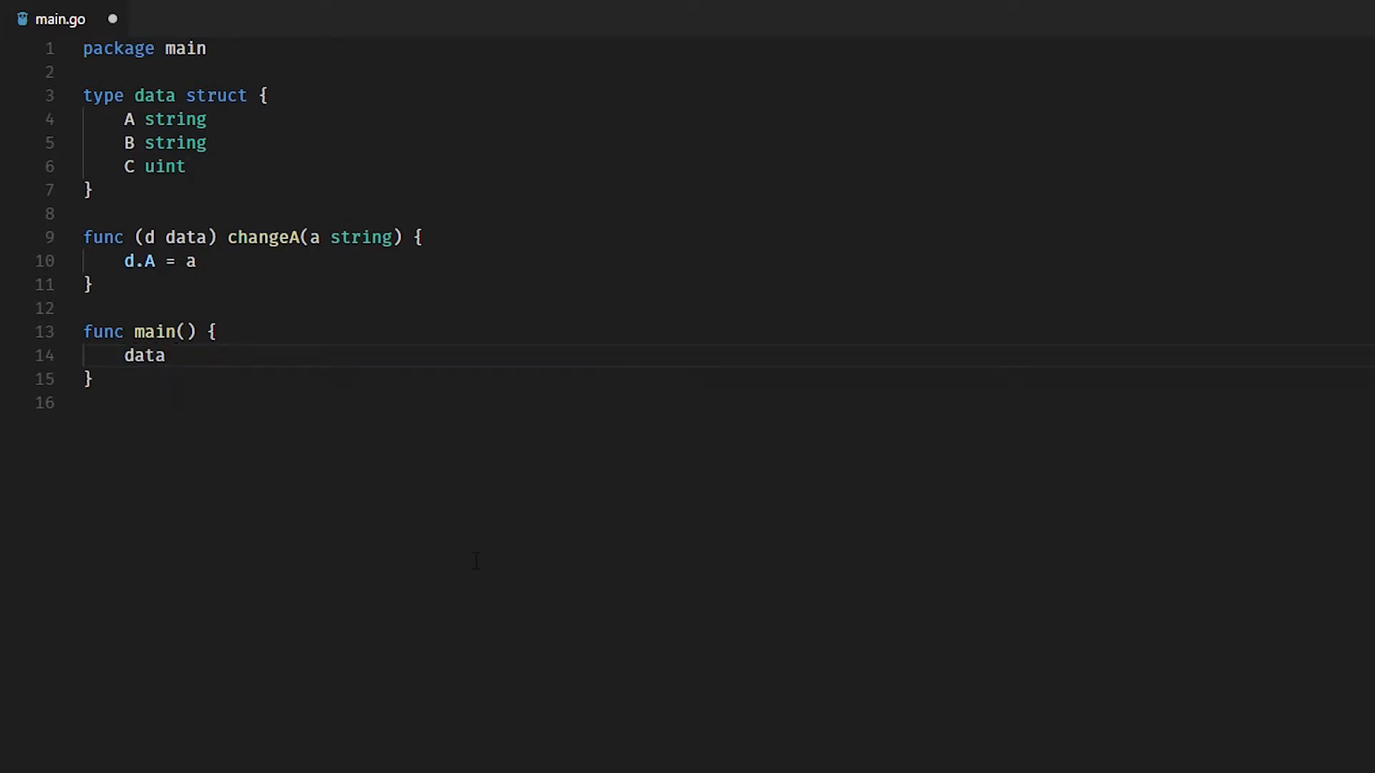
pyautogui.write(':= data{}')
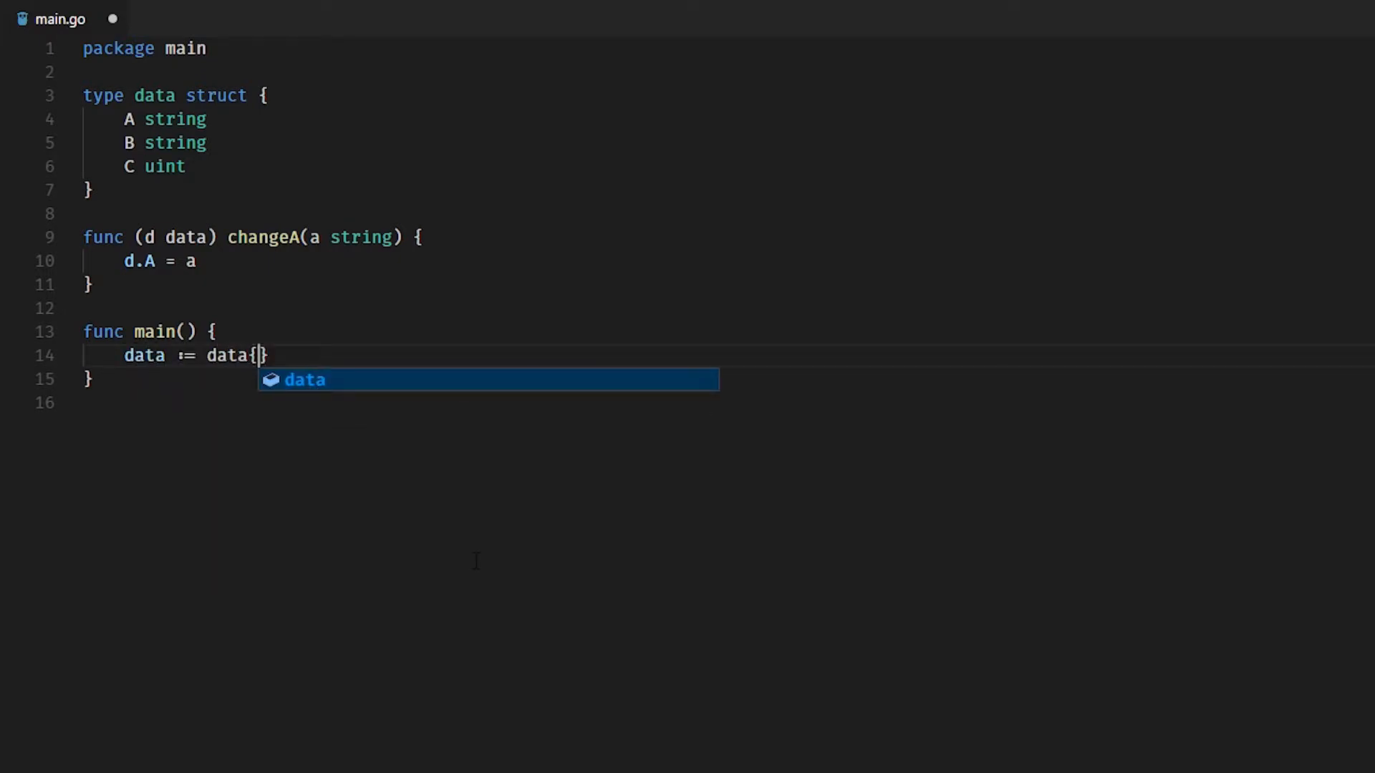
pyautogui.press('Enter')
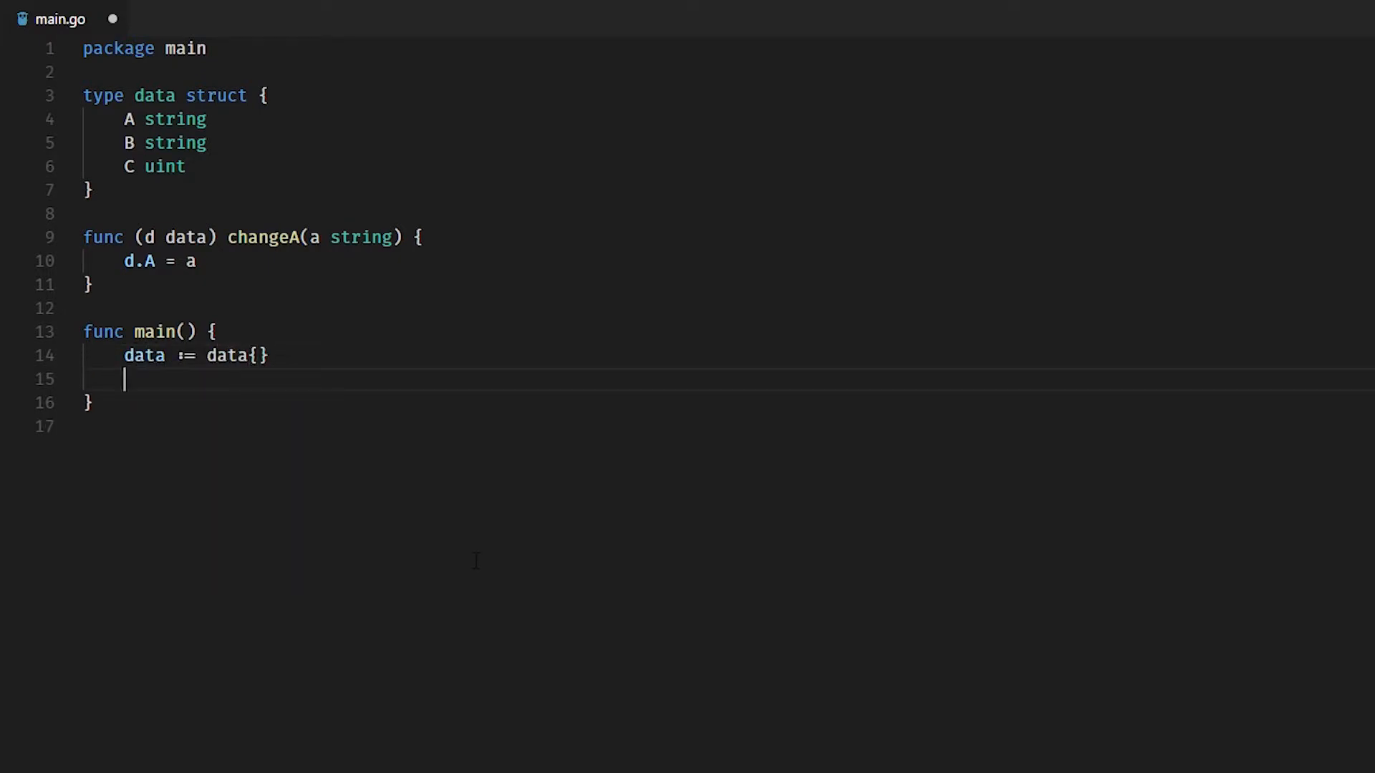
pyautogui.write('data.A =')
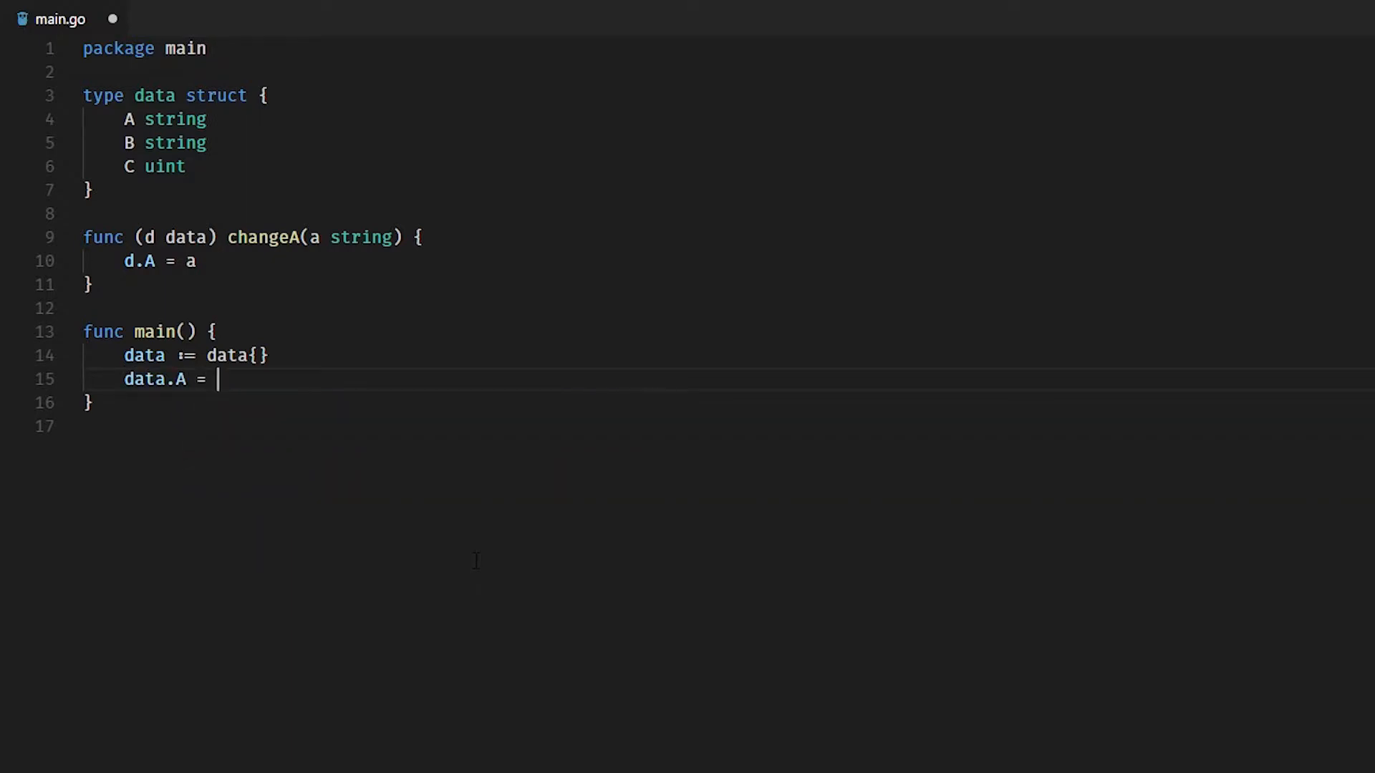
pyautogui.write('"Hello"')
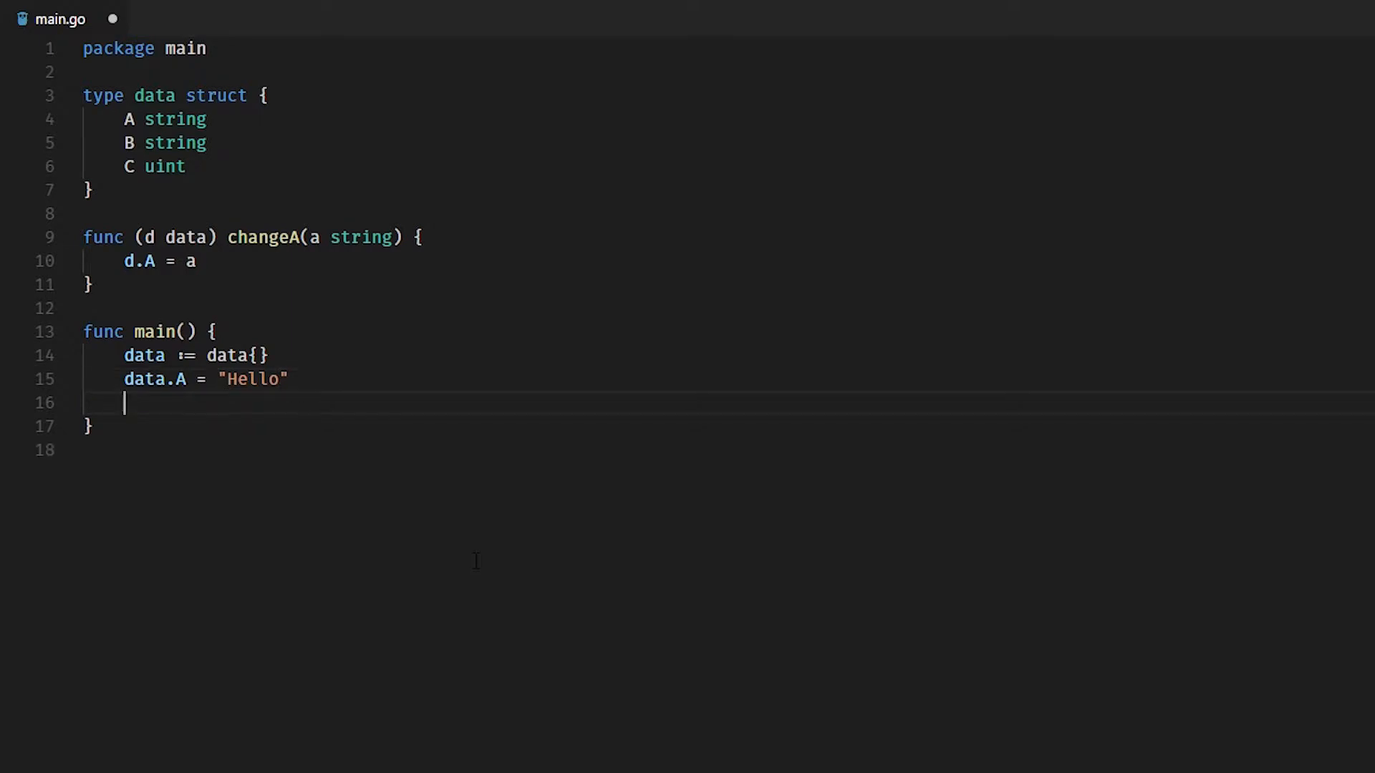
pyautogui.write('data.B = "World')
pyautogui.write('data.C = 42 //')
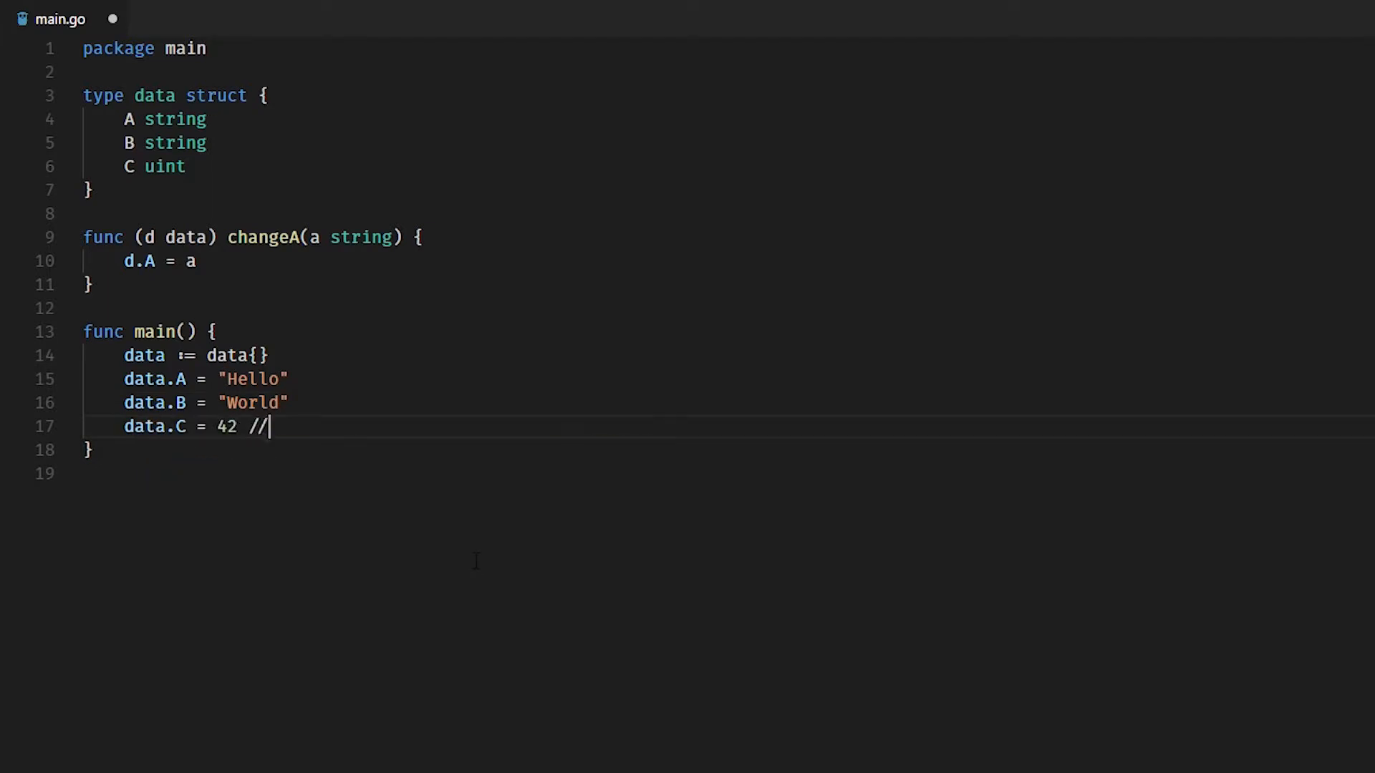
pyautogui.write('the answer!')
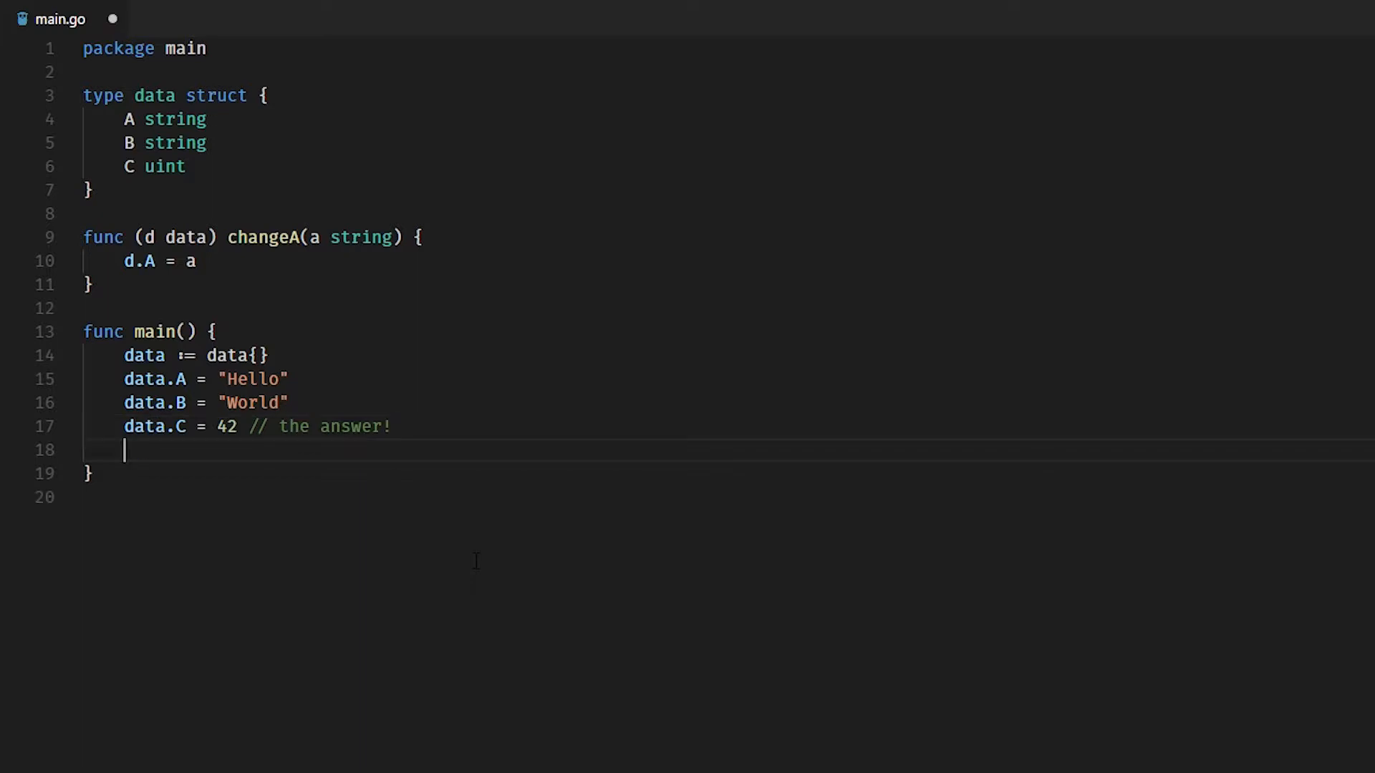
# Step: Print the struct with fmt.Printf("%+v\n", data), completing Printf from IntelliSense
pyautogui.write('fmt.P')
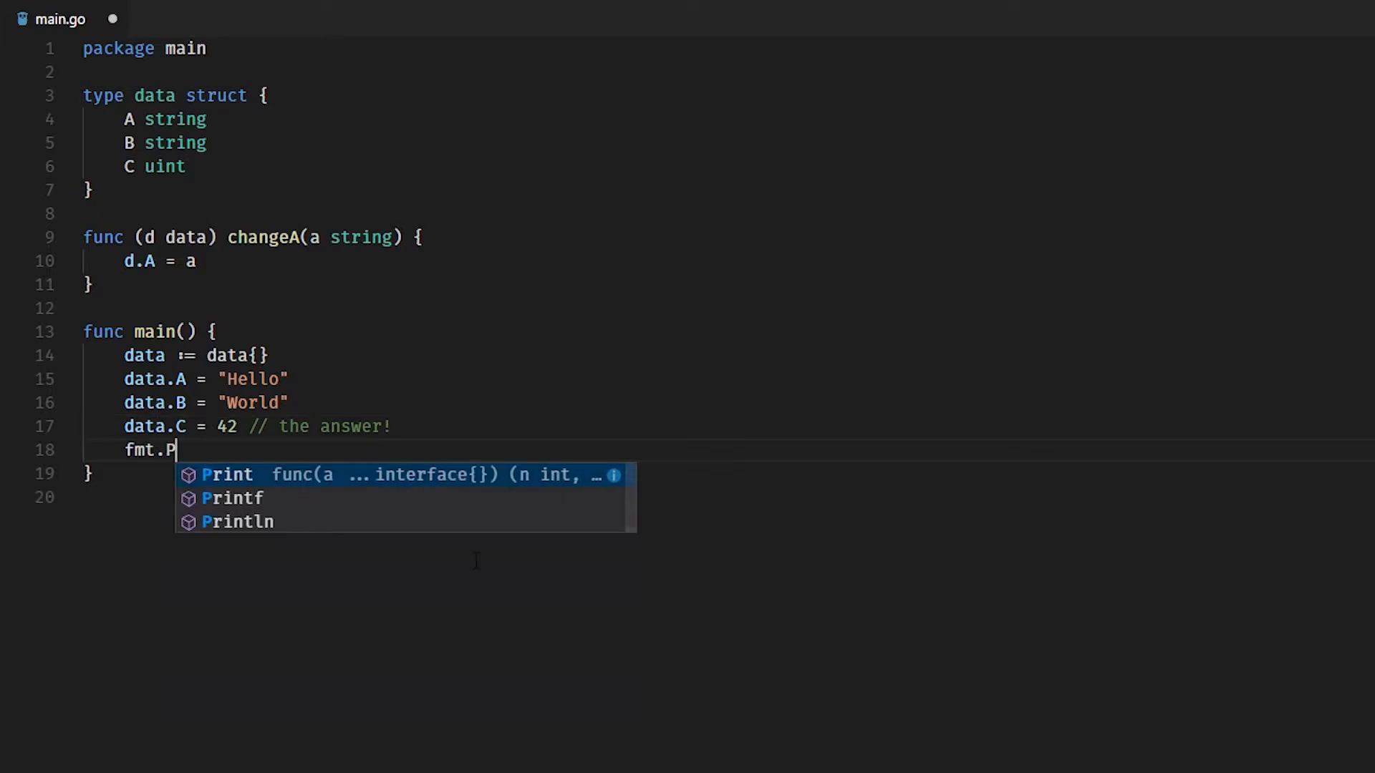
pyautogui.click(232, 498)
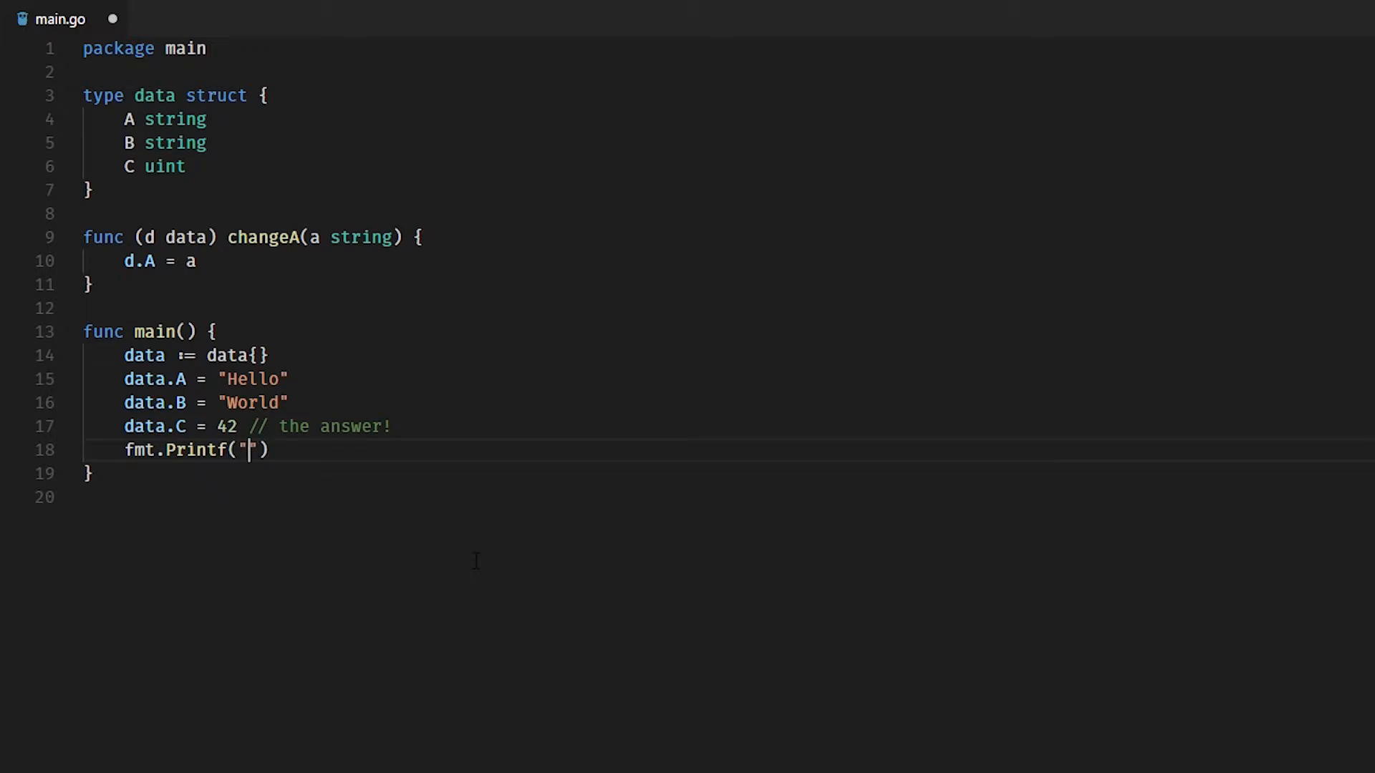
pyautogui.write('%+v\\n')
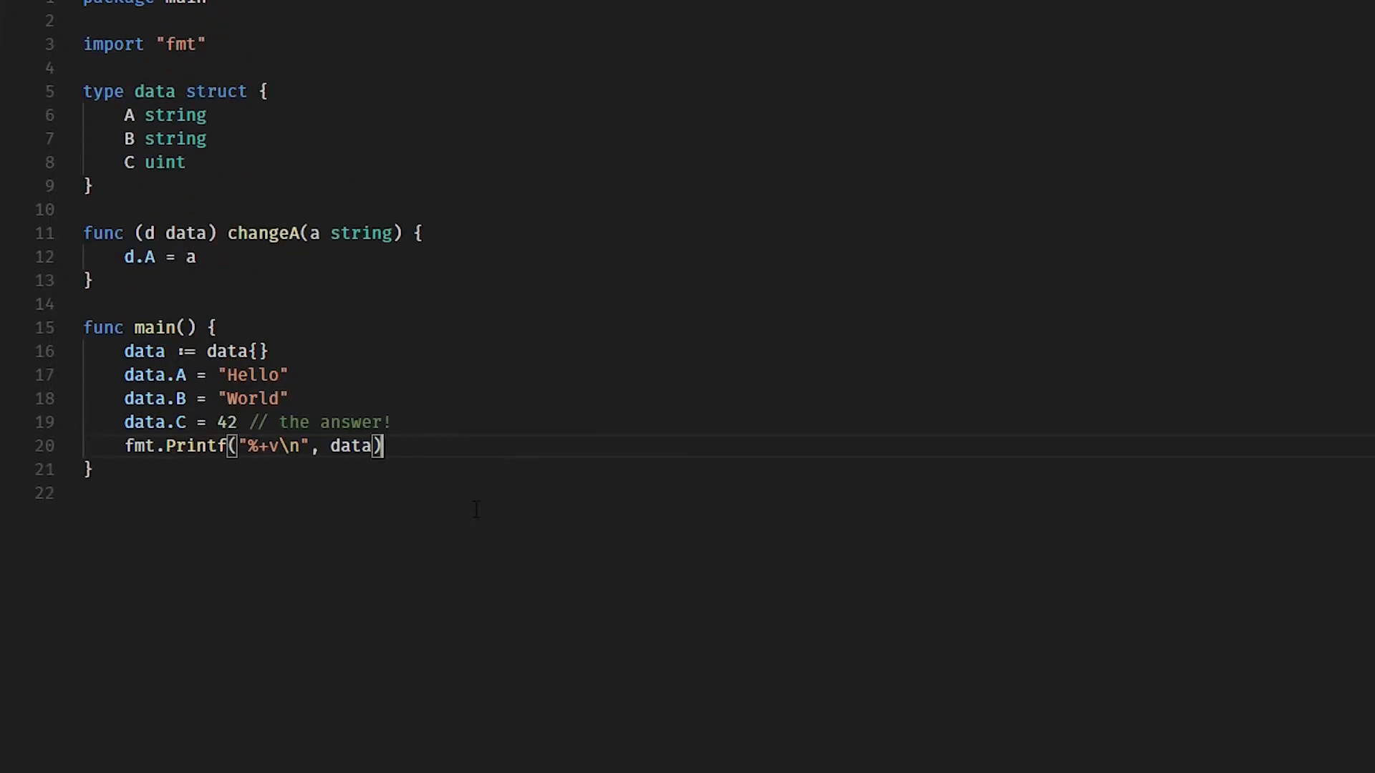
# Step: Run the program from the integrated terminal with go run main
pyautogui.scroll(-3)
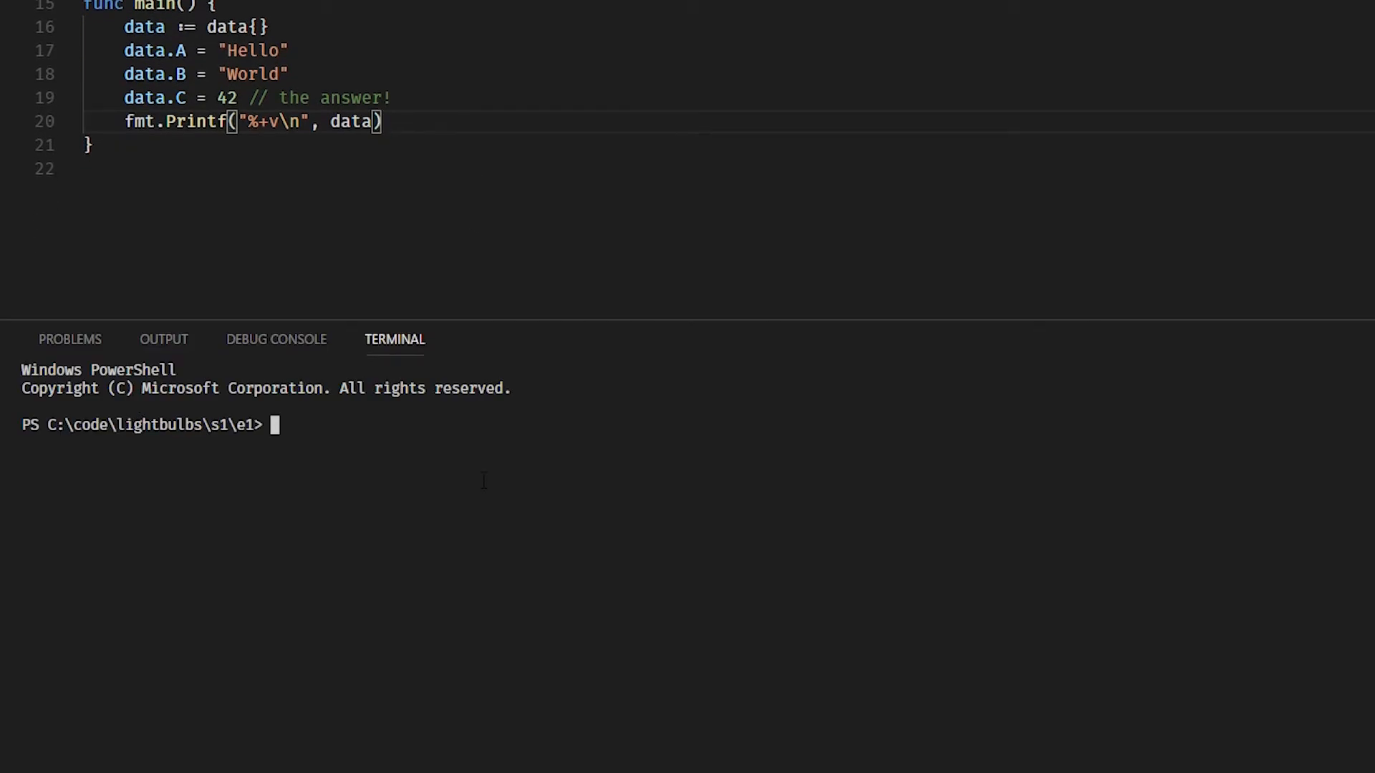
pyautogui.write('go run main')
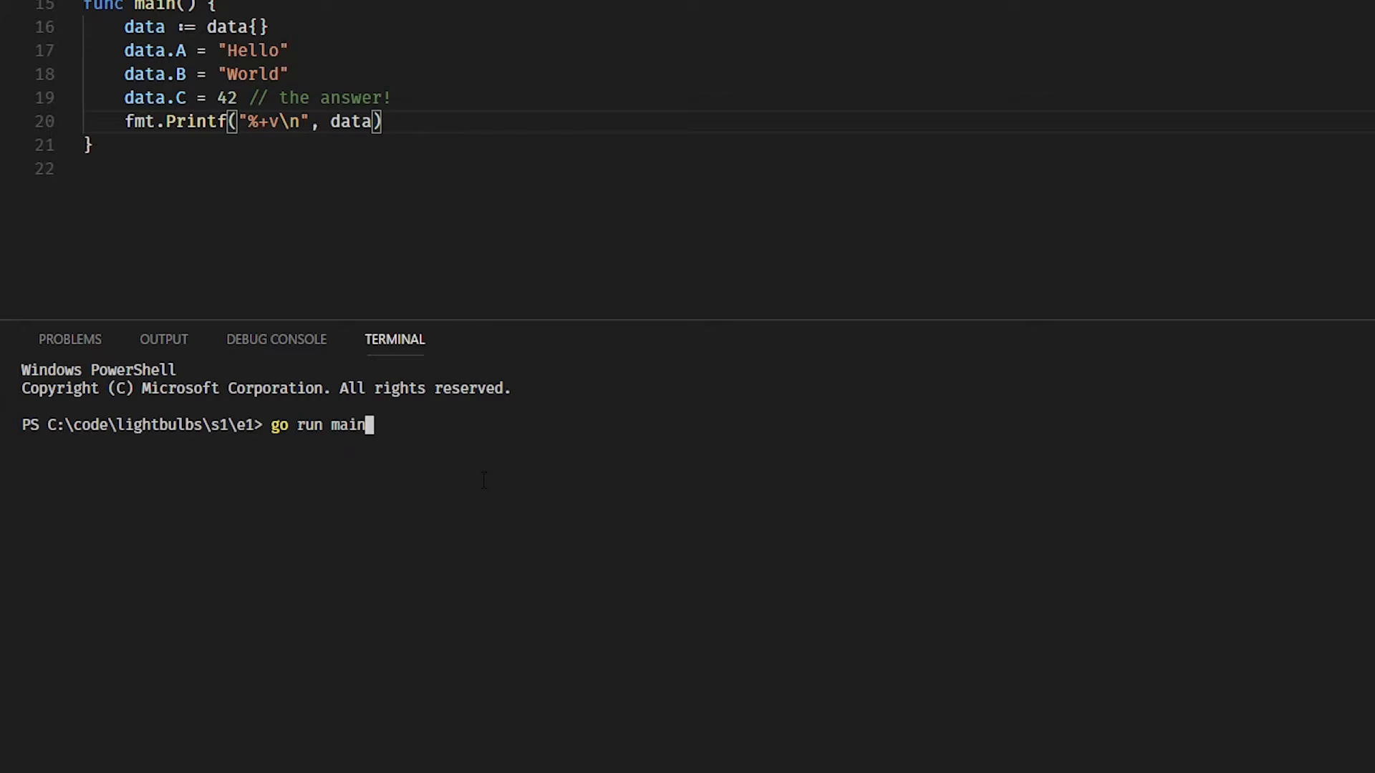
pyautogui.press('Enter')
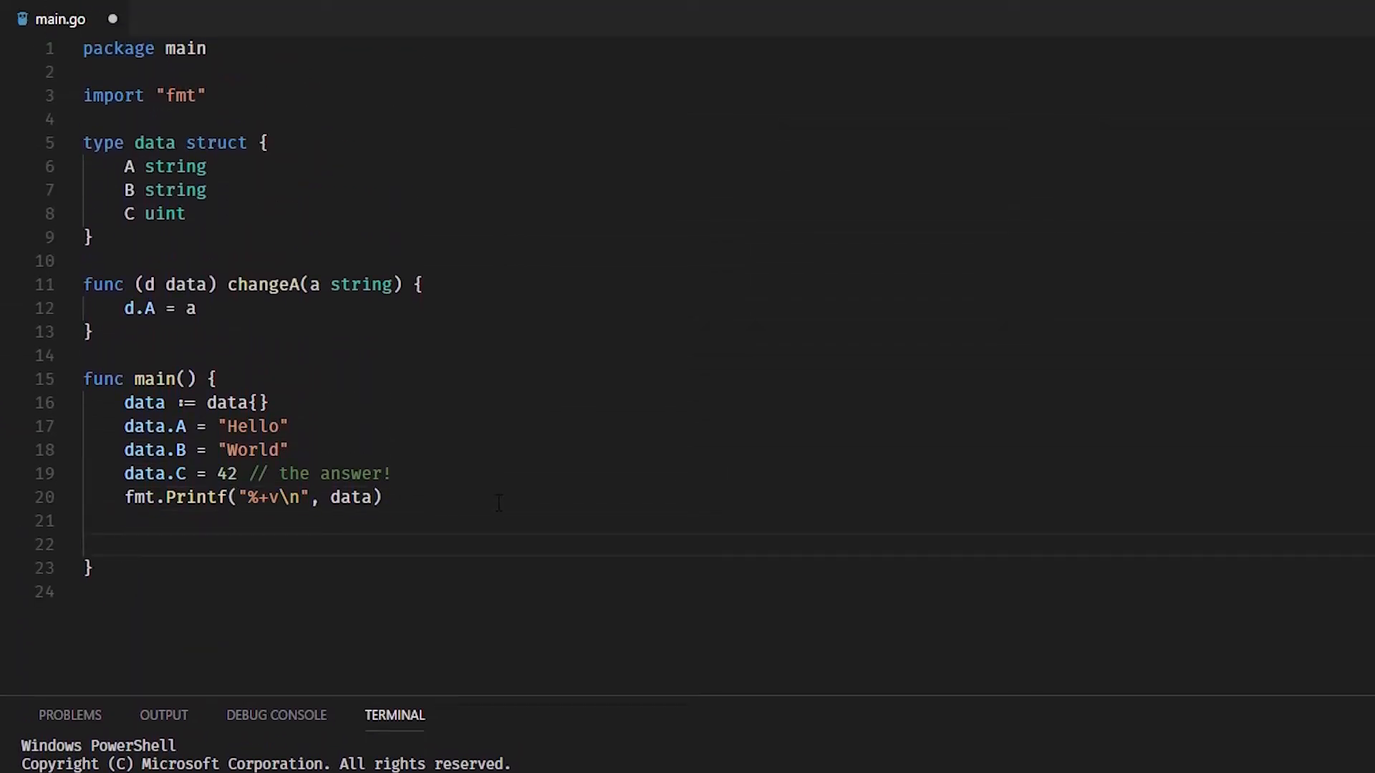
# Step: Reassign data.A to "Goodbye" and add a second fmt.Printf("%+v\n", data) line
pyautogui.write('da.')
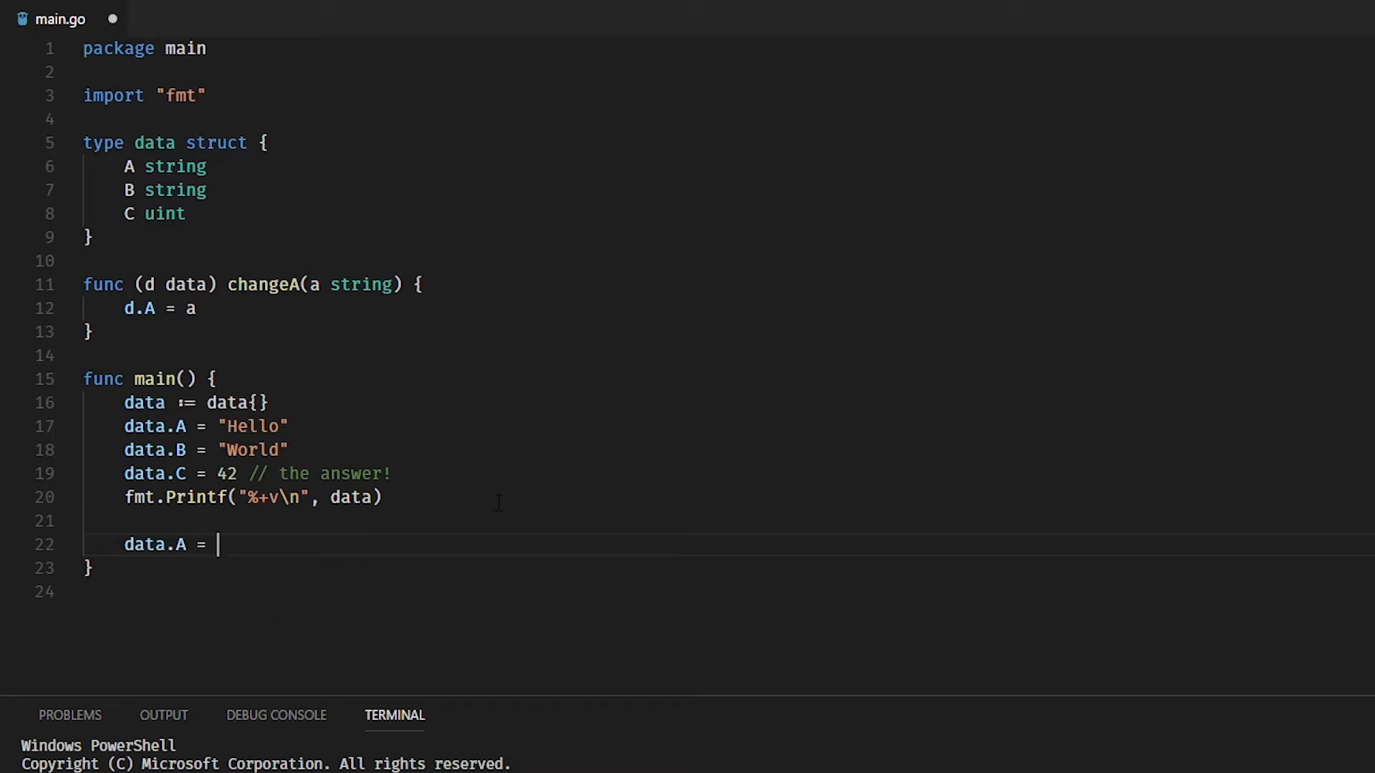
pyautogui.write('"Goodbye"')
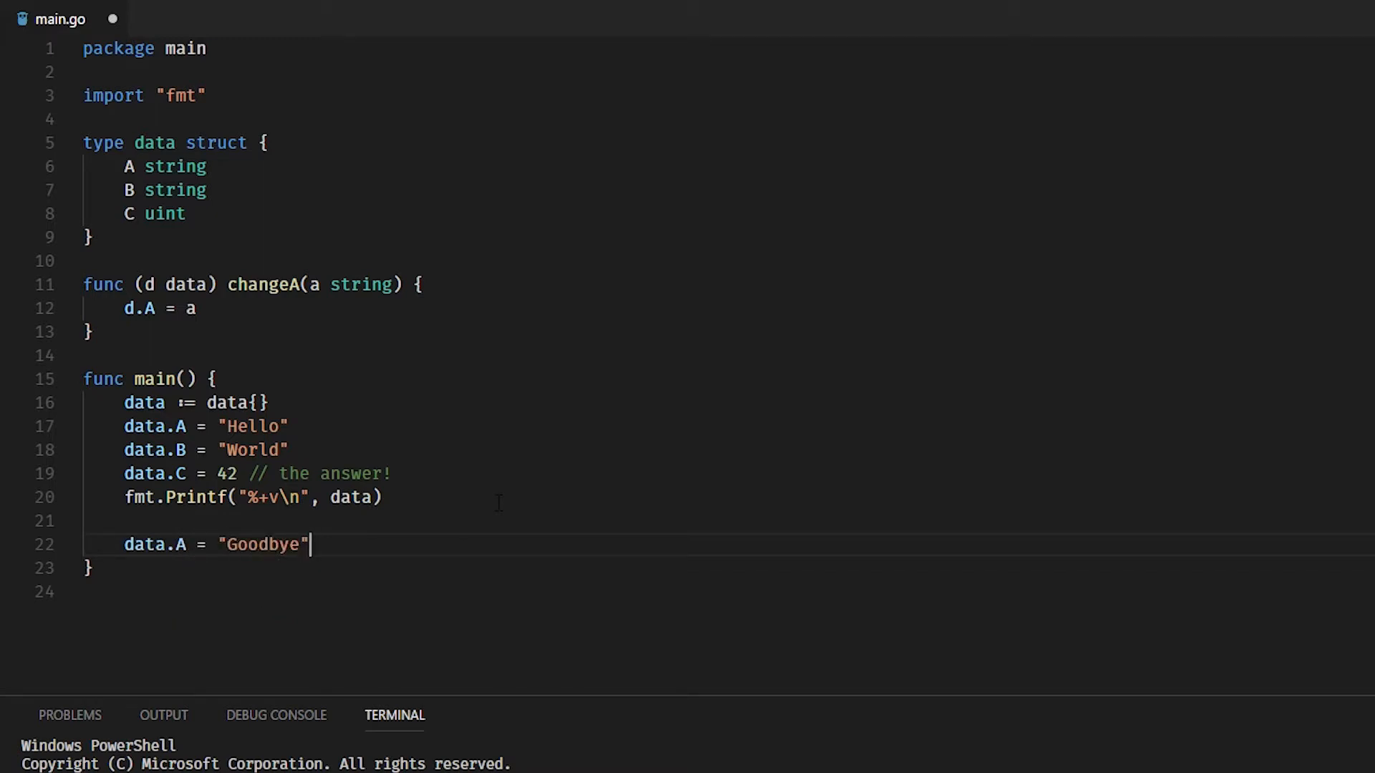
pyautogui.write('fmt.Printf')
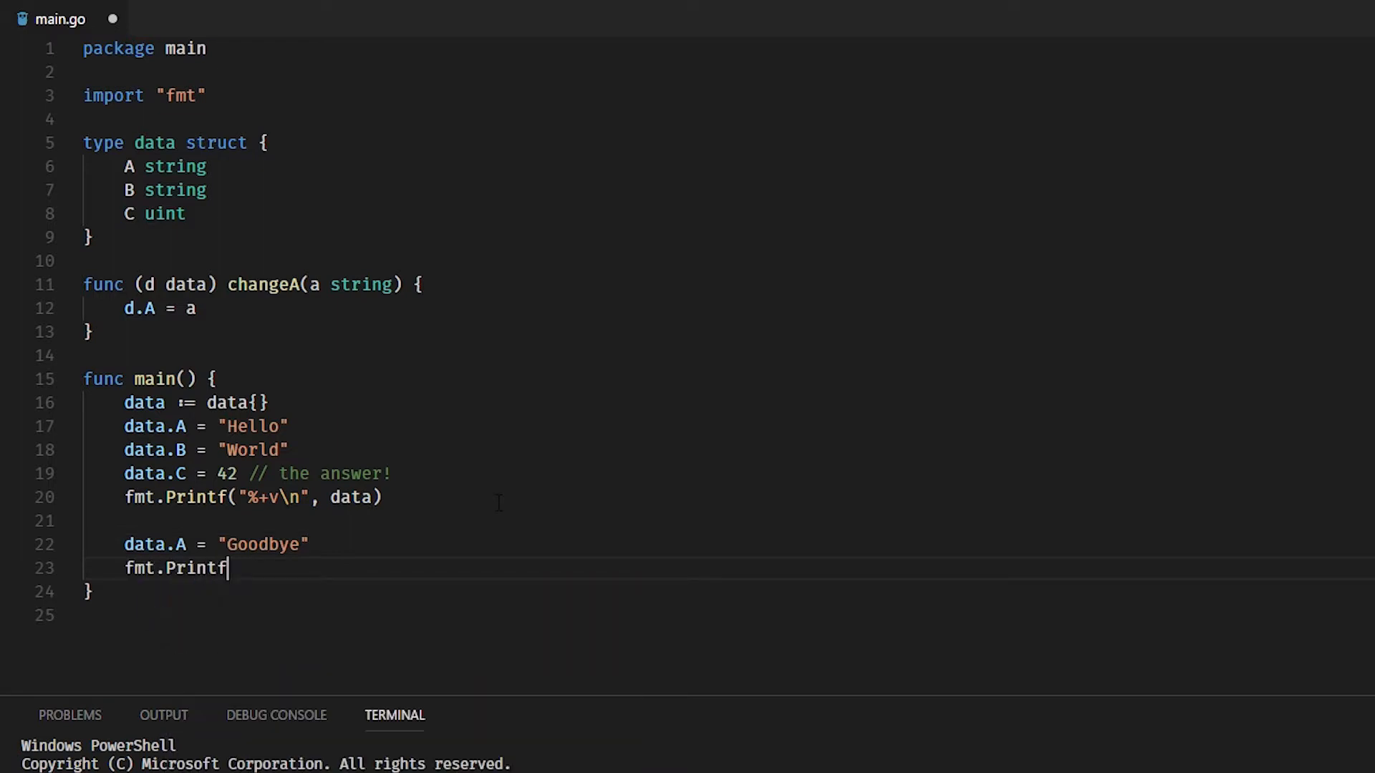
pyautogui.write('("")')
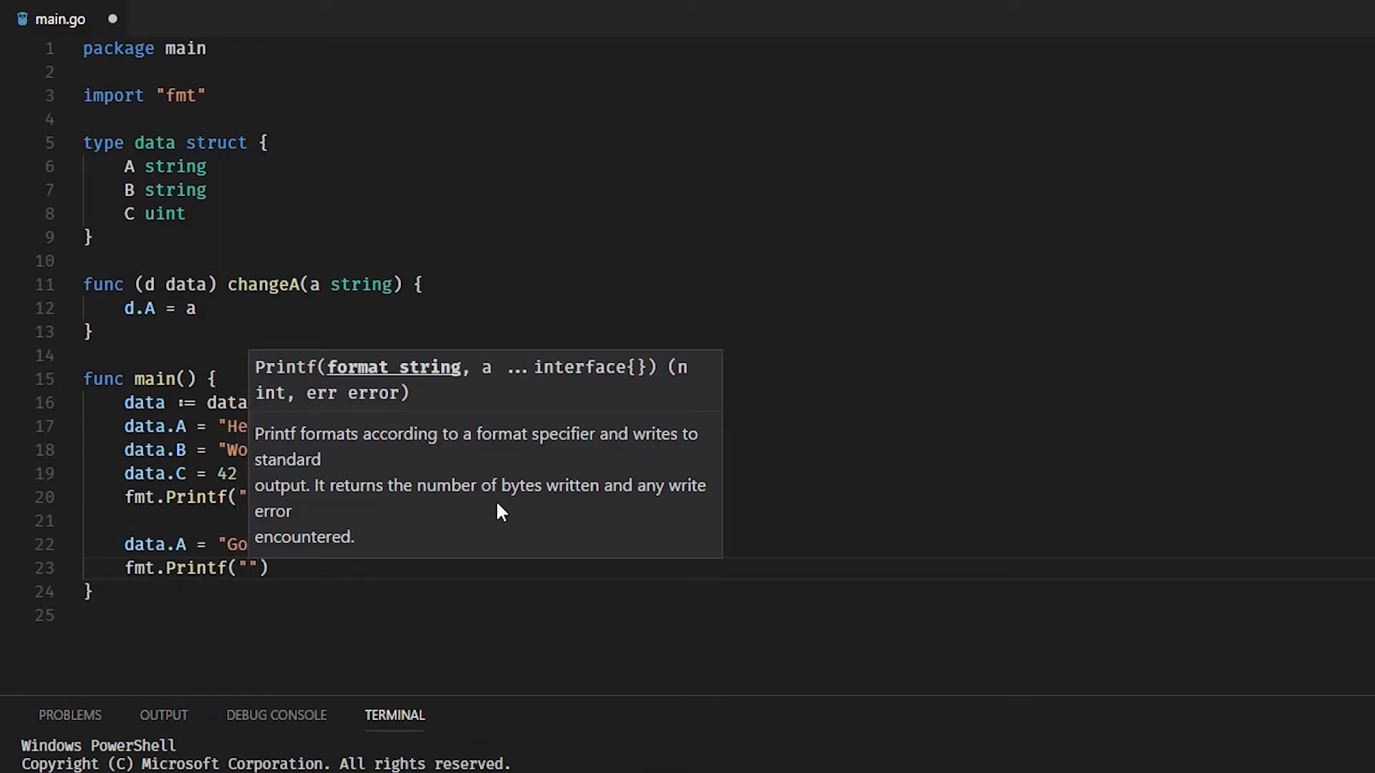
pyautogui.write('%+v')
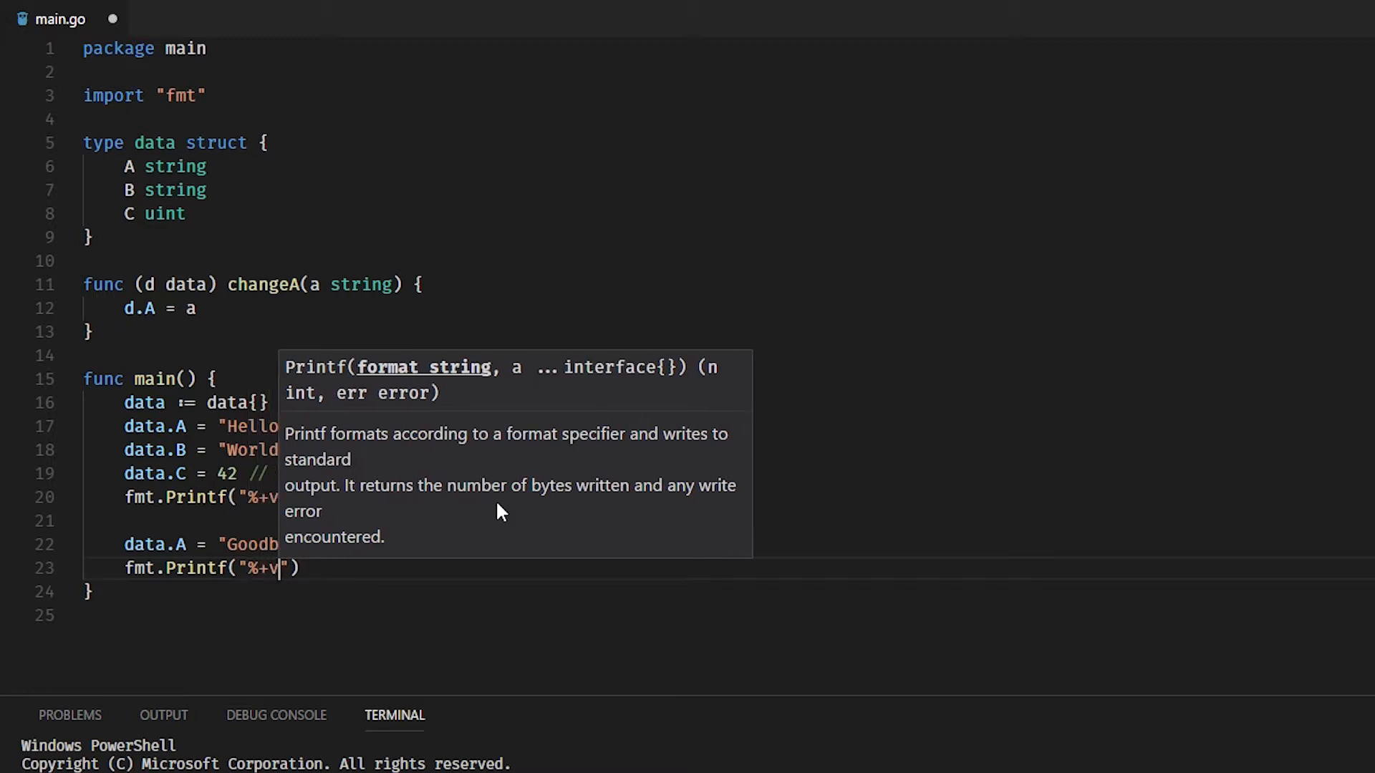
pyautogui.write('\\n", data')
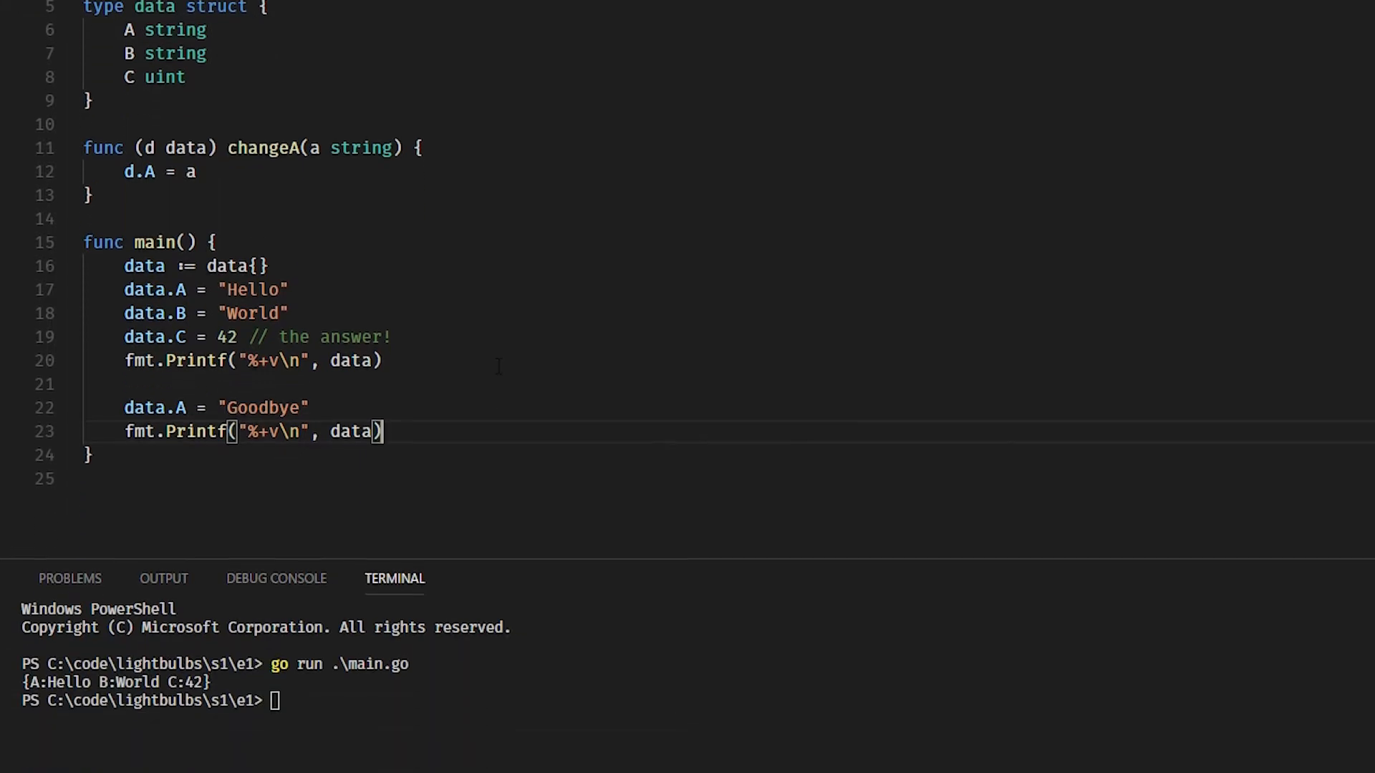
# Step: Rerun the updated program with go run .\main.go in the terminal
pyautogui.write('go run .\\main.go')
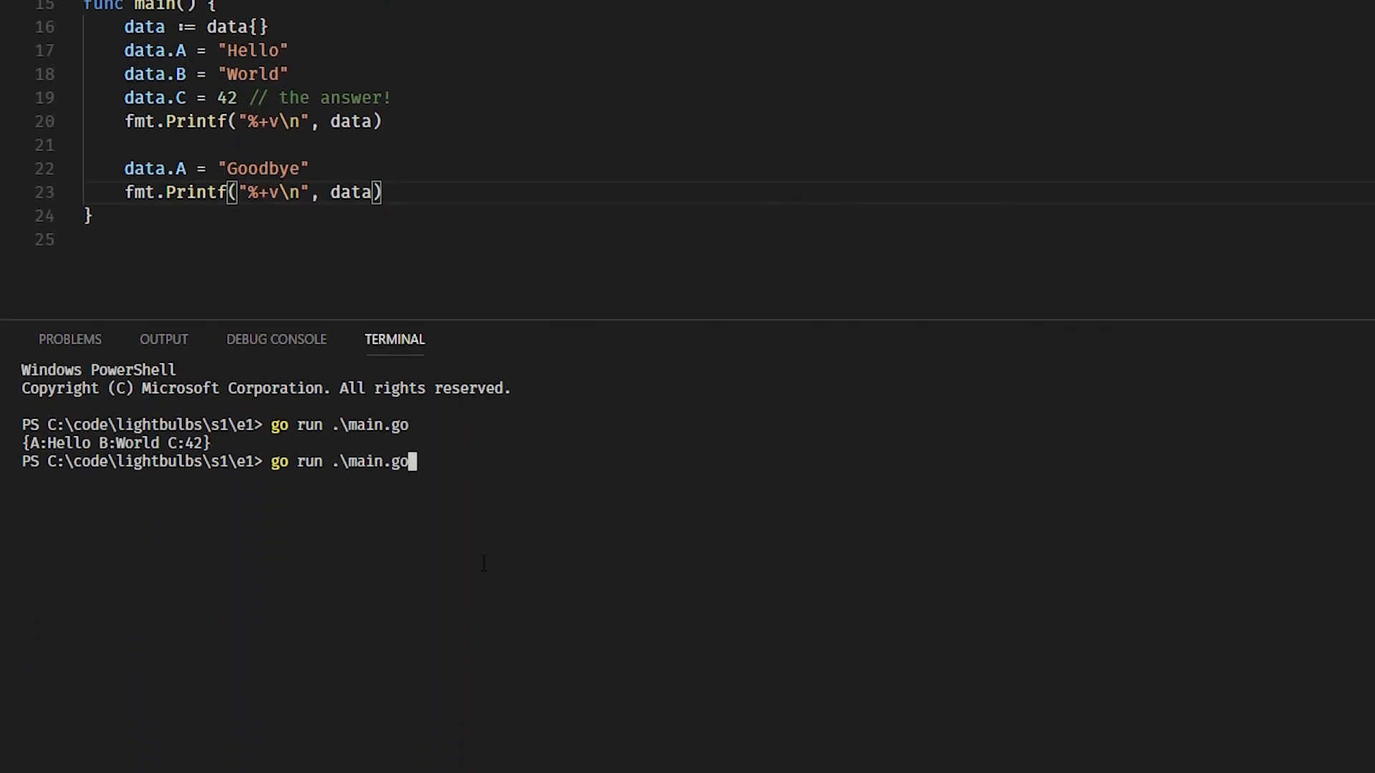
pyautogui.press('Enter')
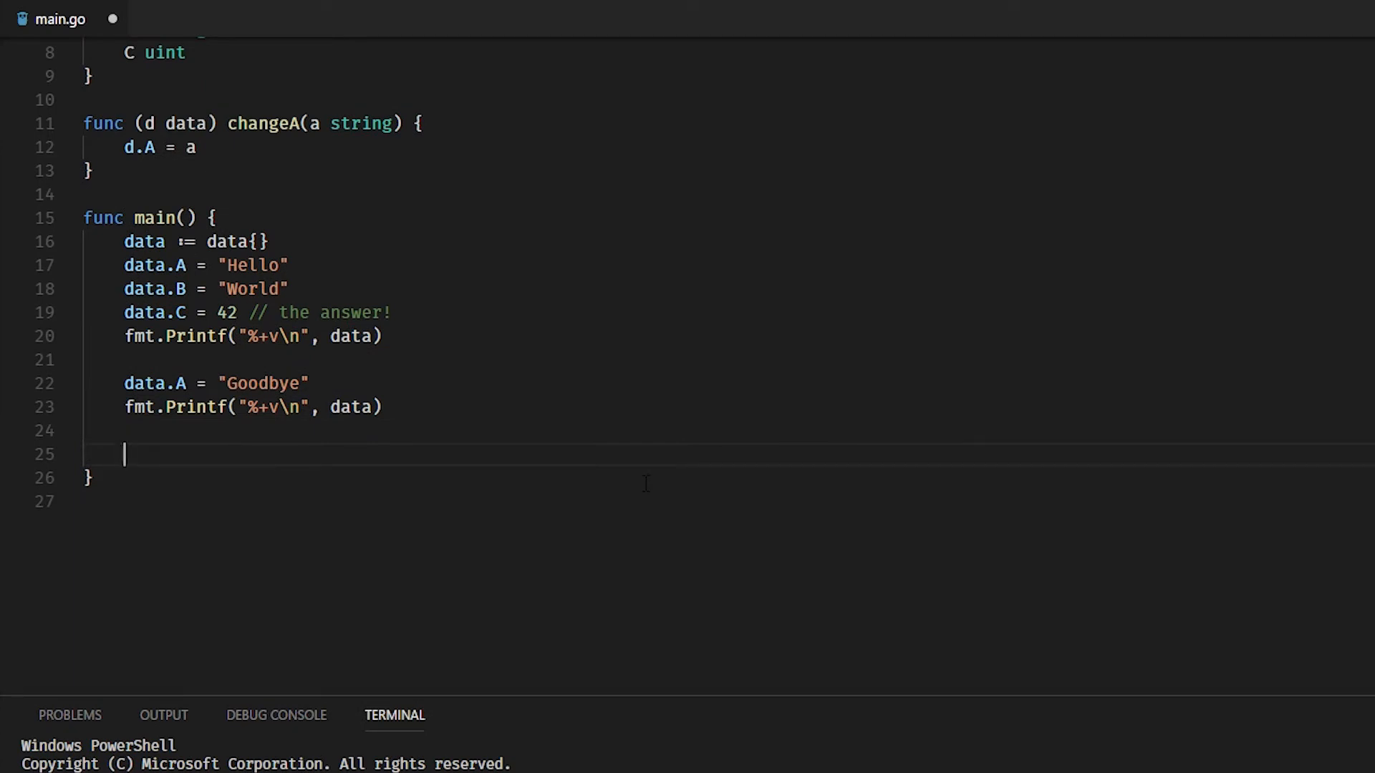
# Step: Call data.changeA("Hello, again ...") at the end of main
pyautogui.write('data.')
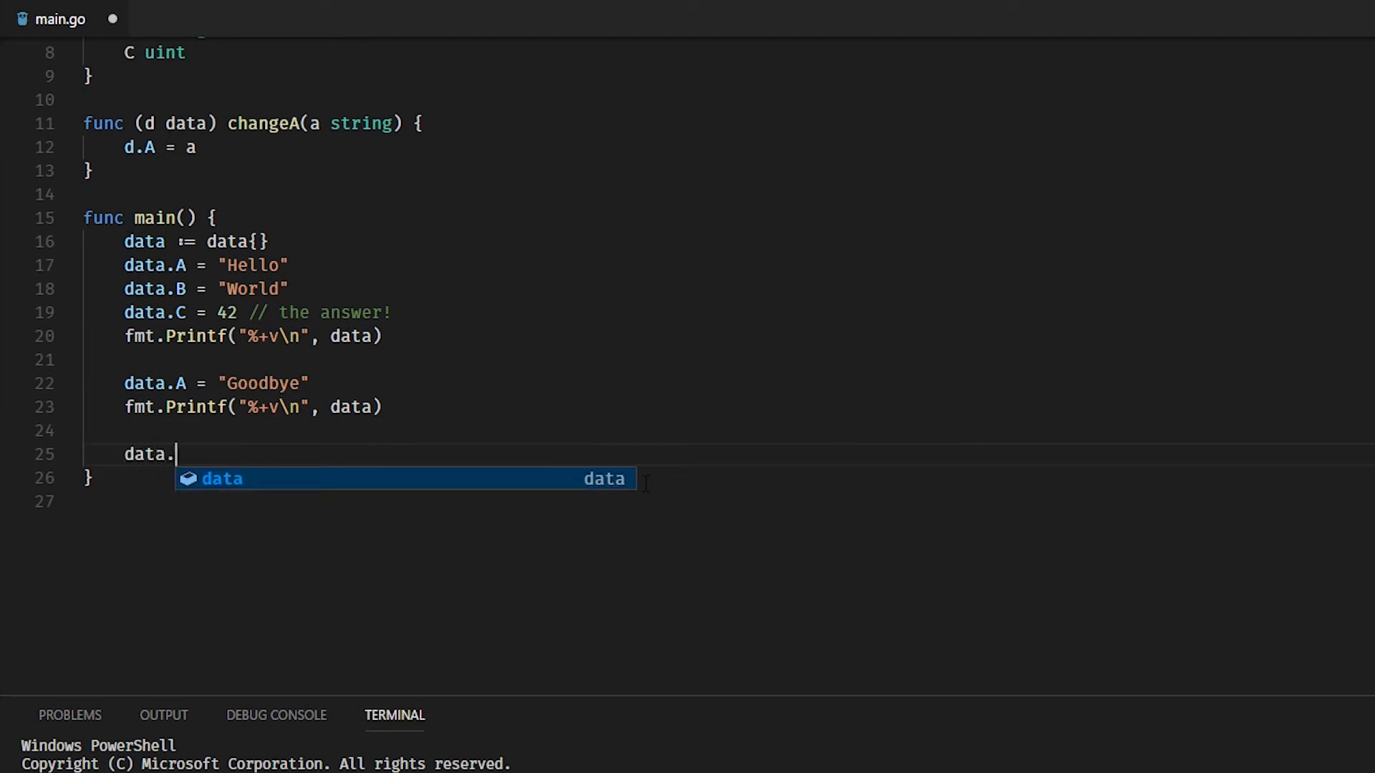
pyautogui.write('changeA')
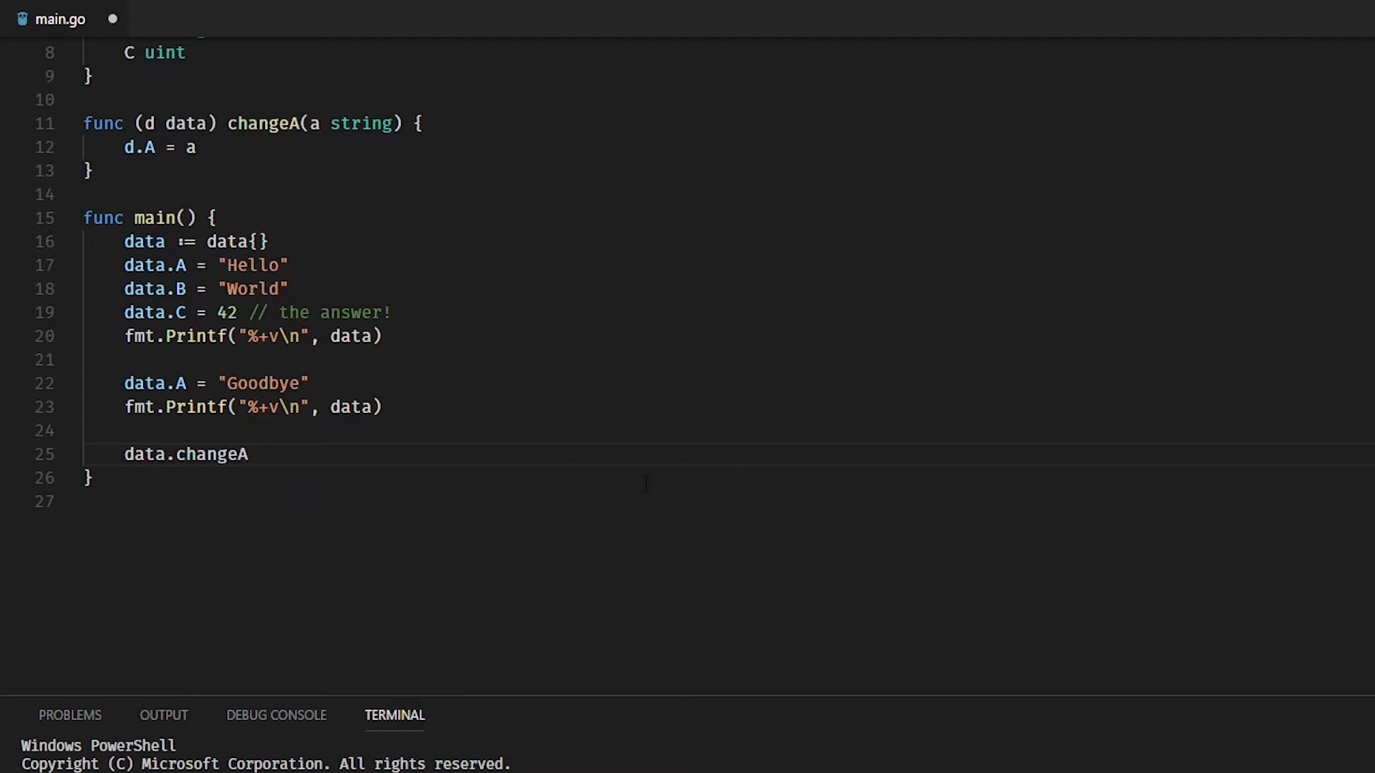
pyautogui.write('("Hello")')
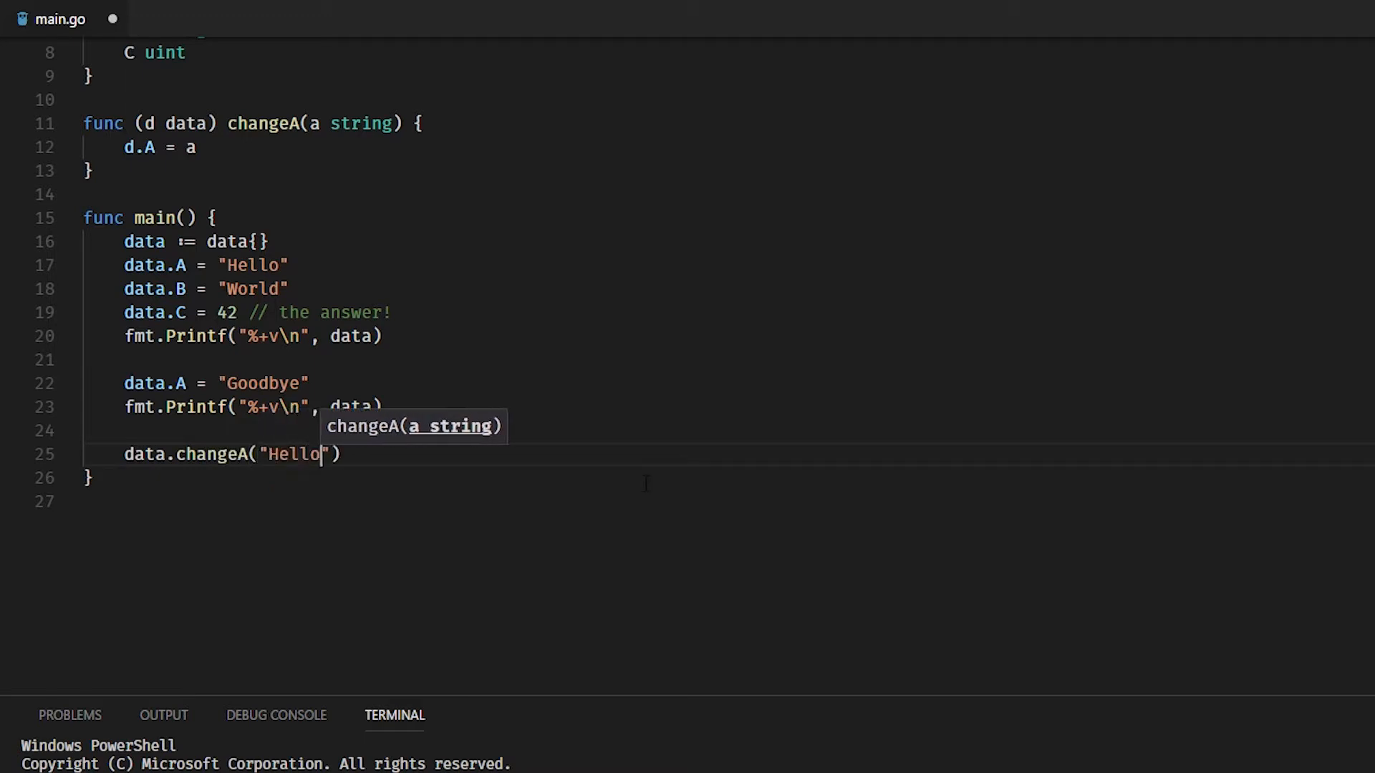
pyautogui.write(', again ...')
pyautogui.write('fmt.Printf("%+v\\n", data')
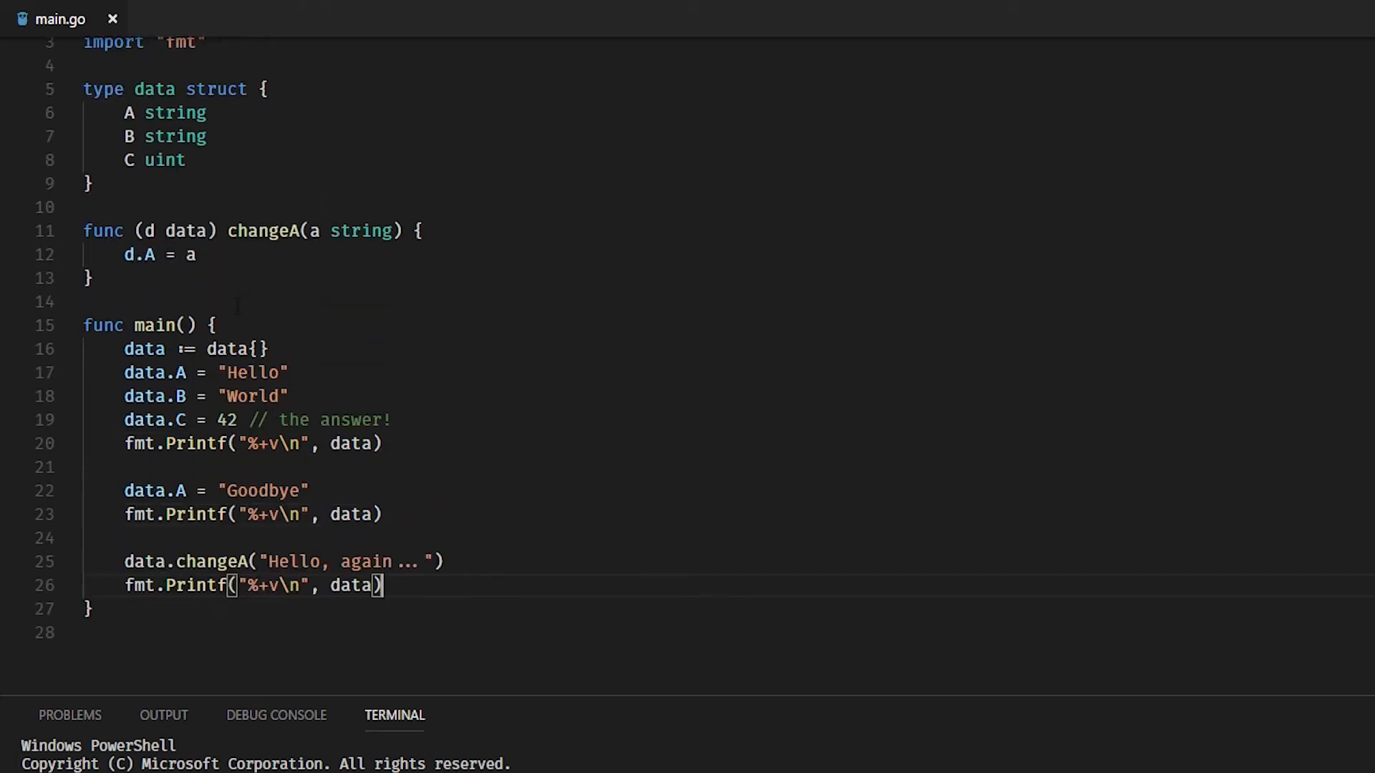
pyautogui.write('*')
pyautogui.write('func (')
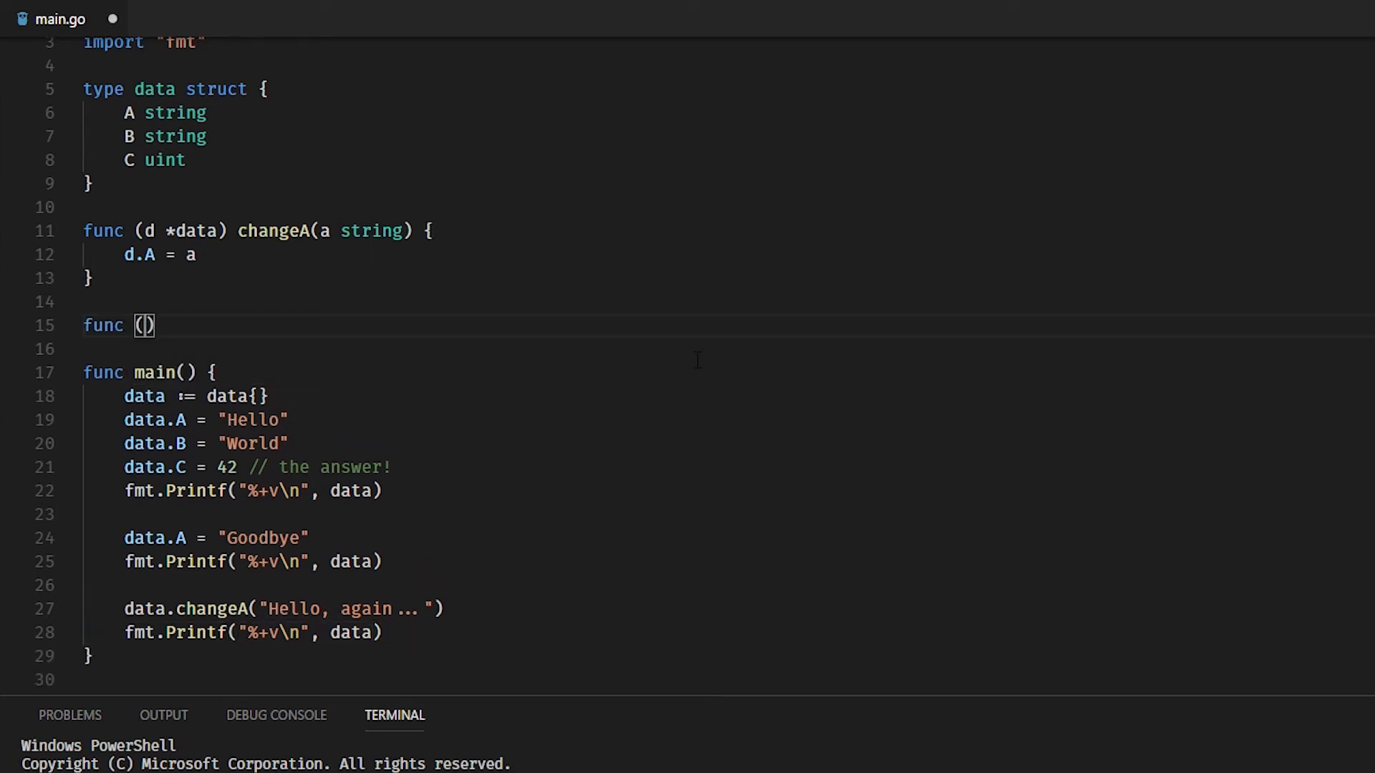
# Step: Write func (d data) doMaths() uint { return d.C * 100 } above main
pyautogui.write('d data')
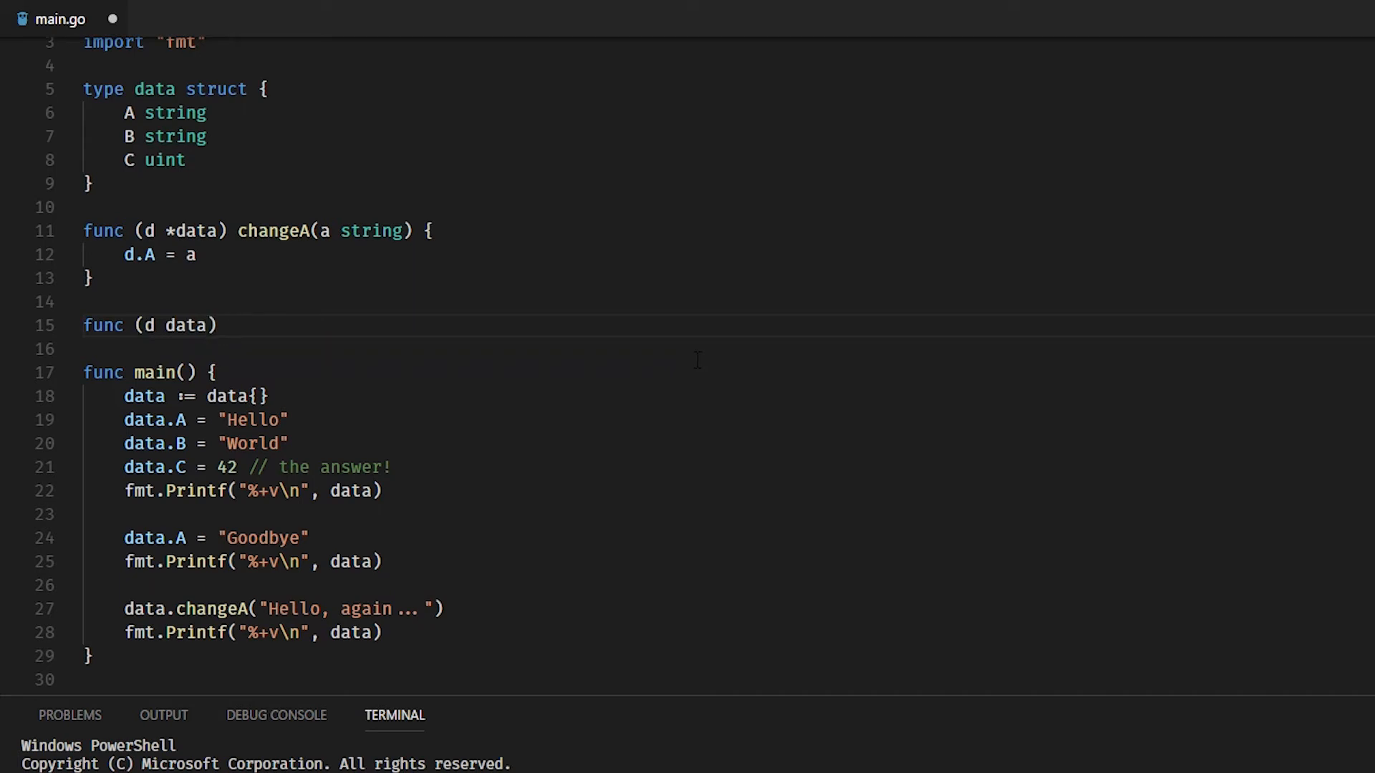
pyautogui.write('doMaths')
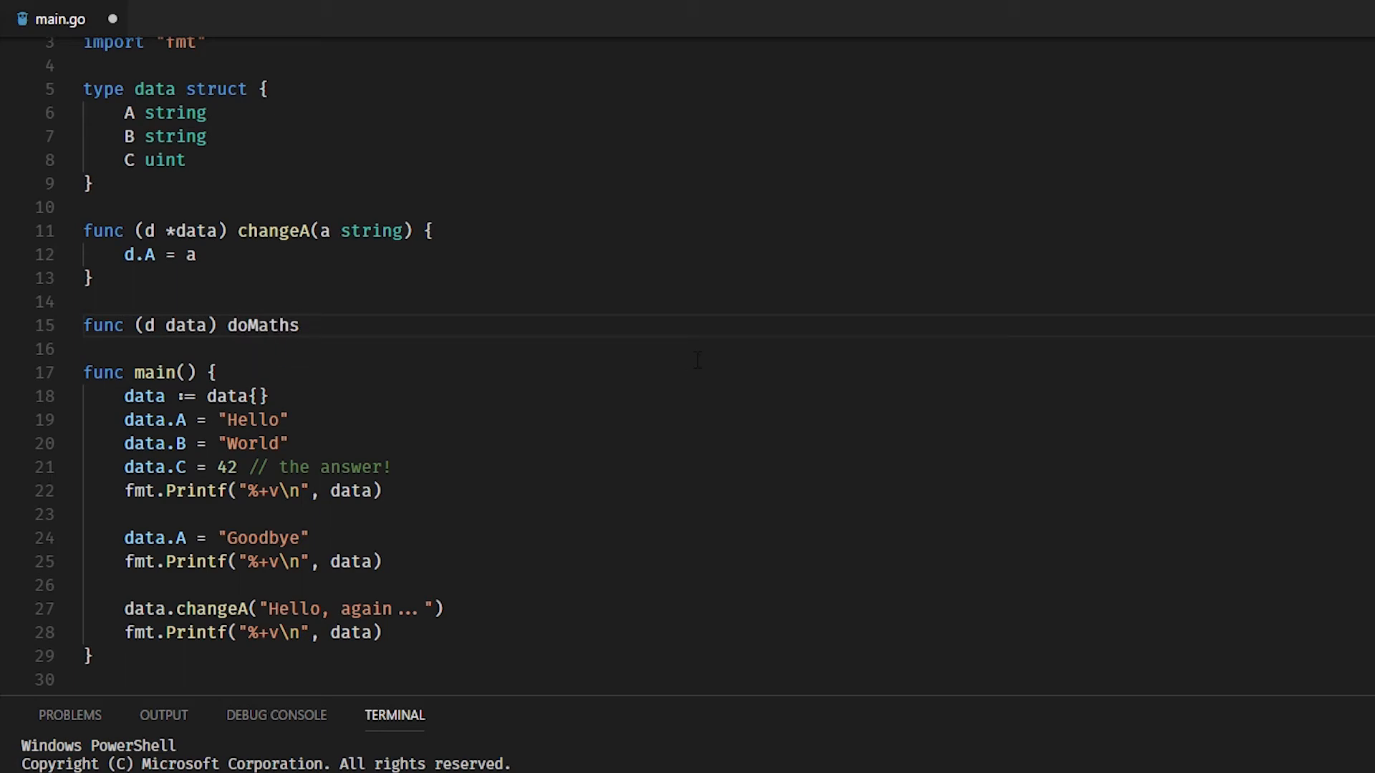
pyautogui.write('() uint {')
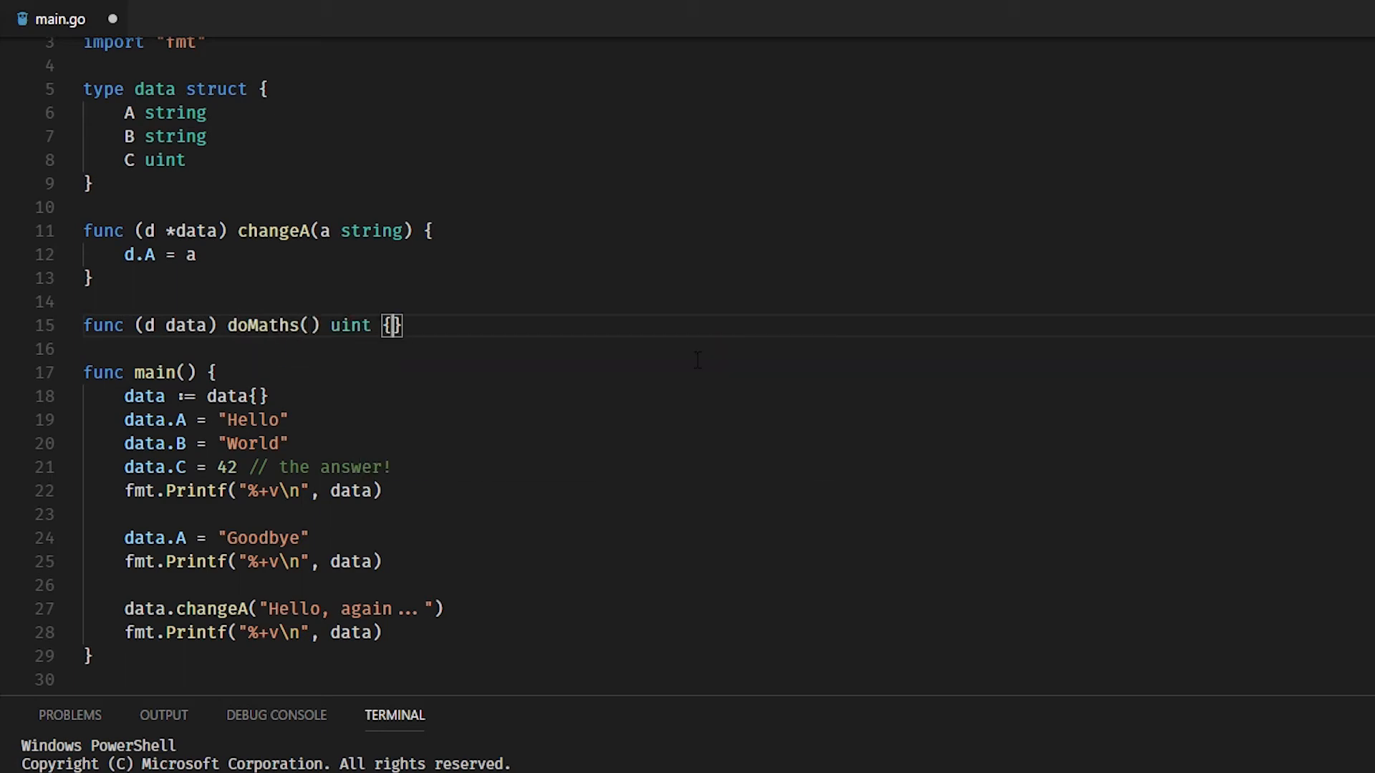
pyautogui.write('return d.')
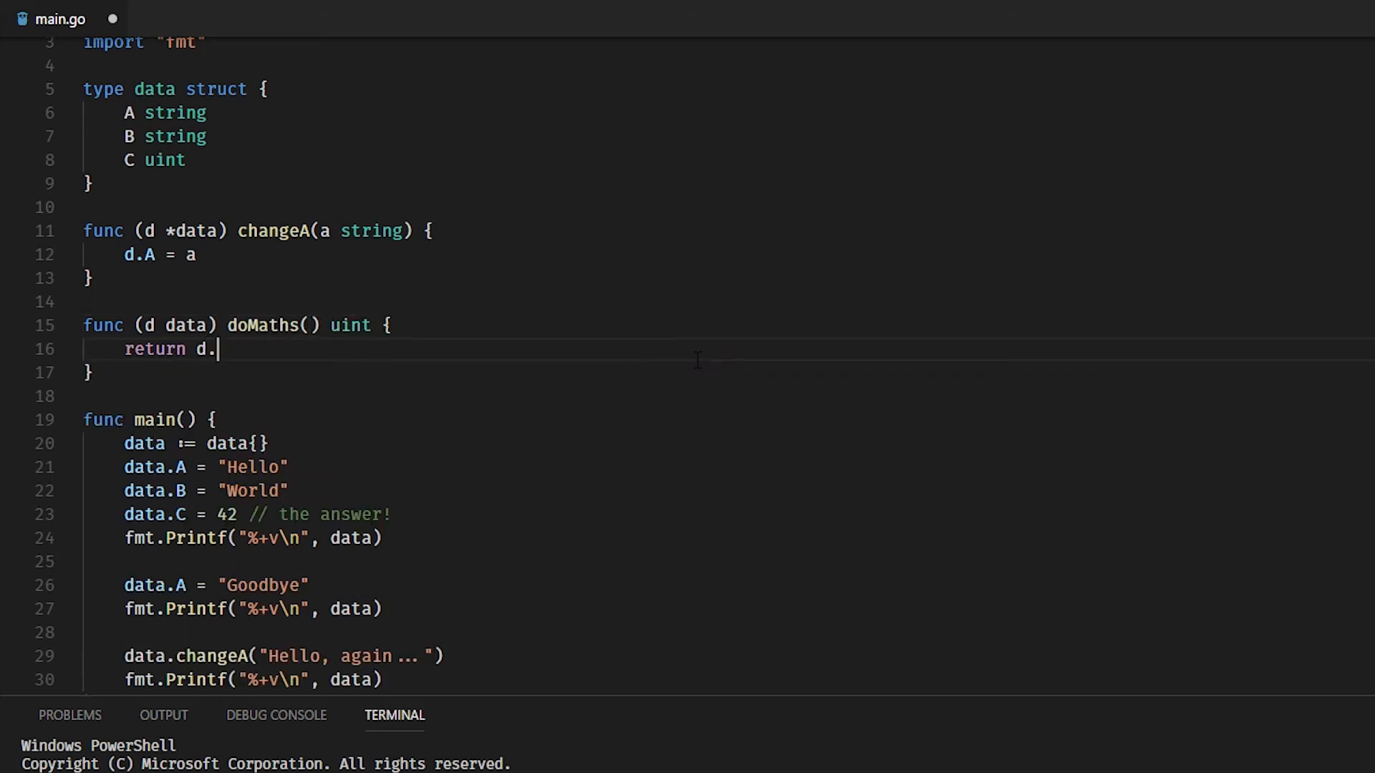
pyautogui.write('C *')
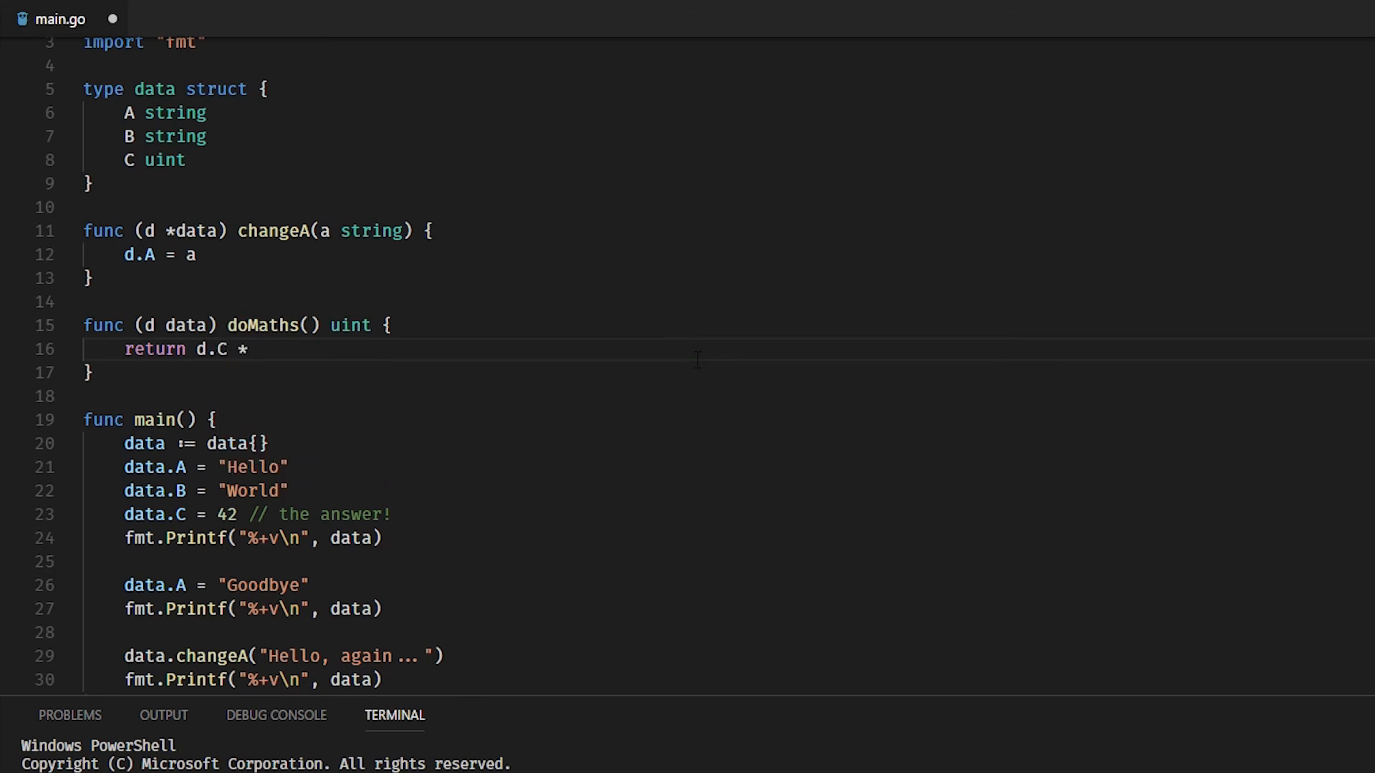
pyautogui.write('100')
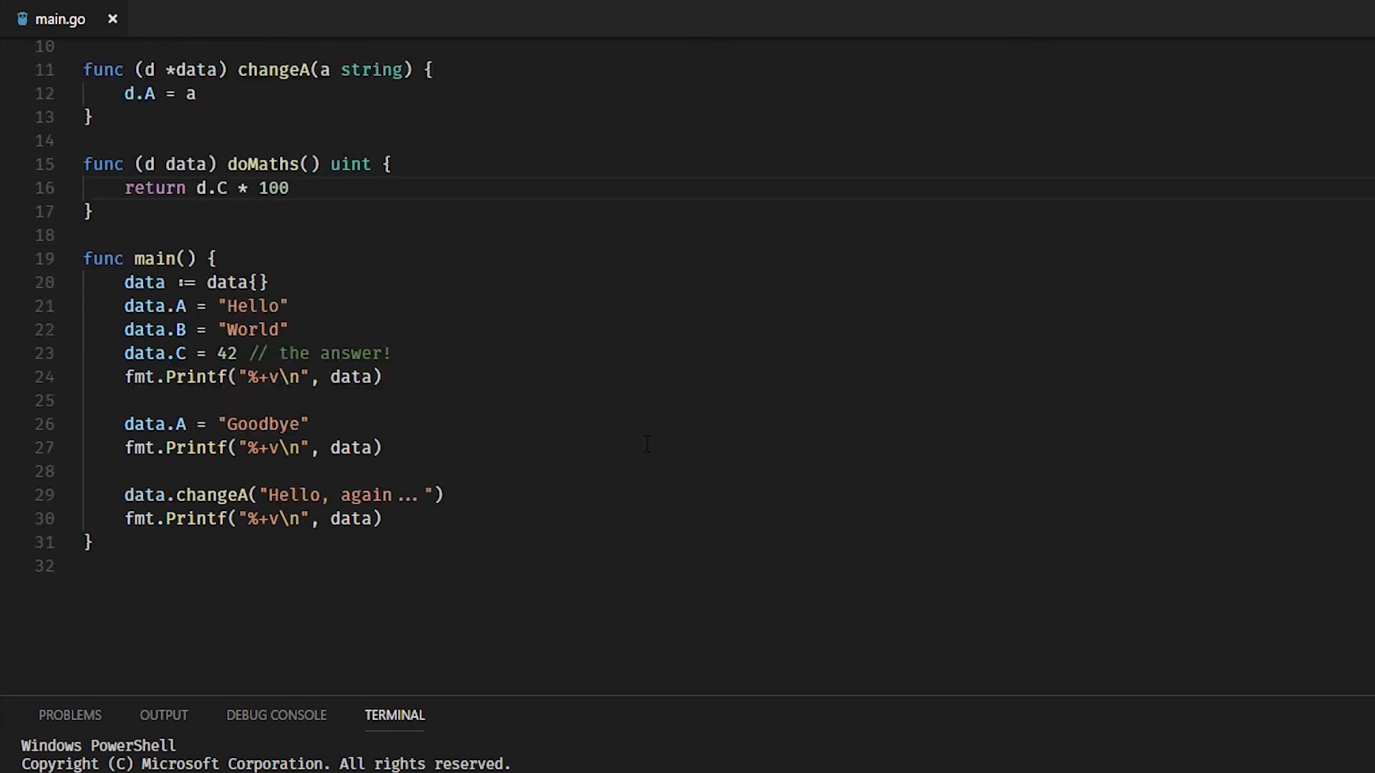
pyautogui.click(378, 520)
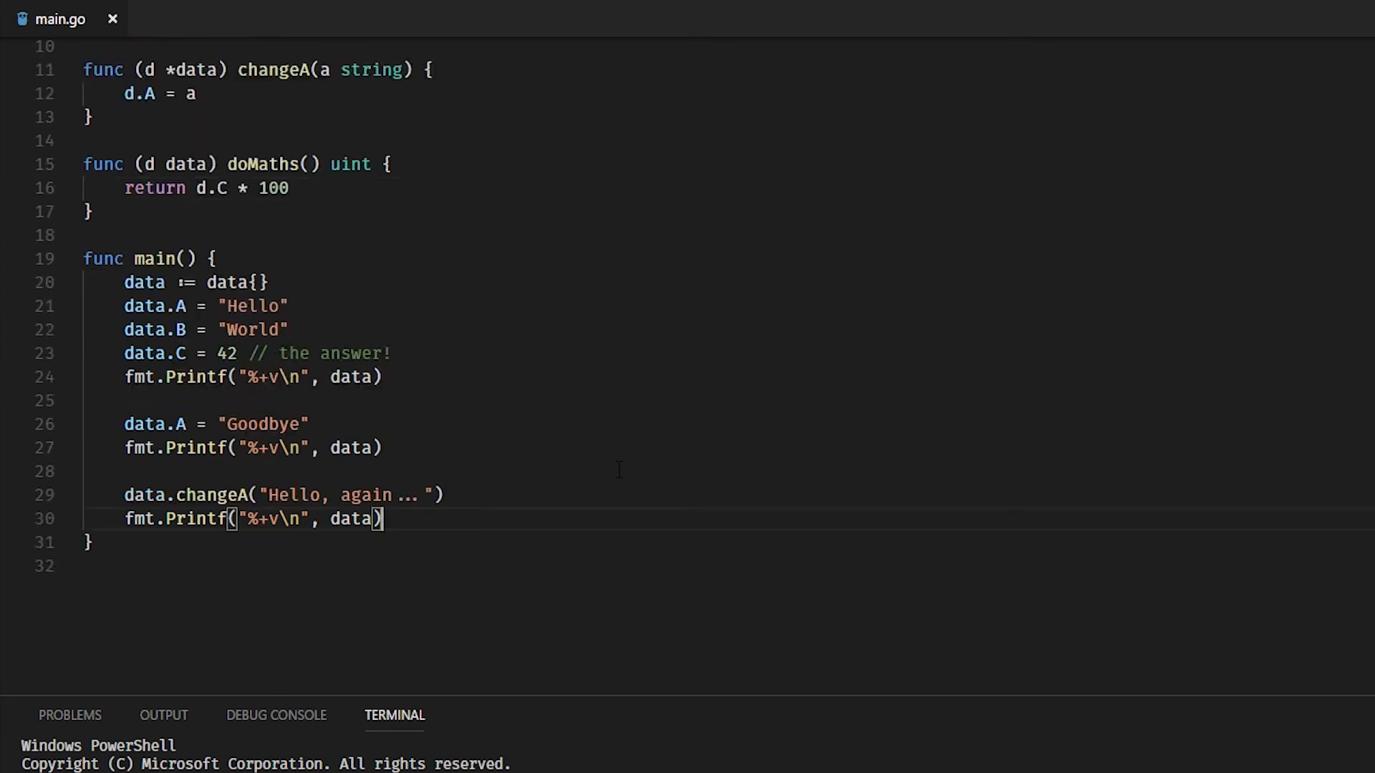
# Step: Add fmt.Println(data.doMaths()) as the last line of main
pyautogui.write('fmt')
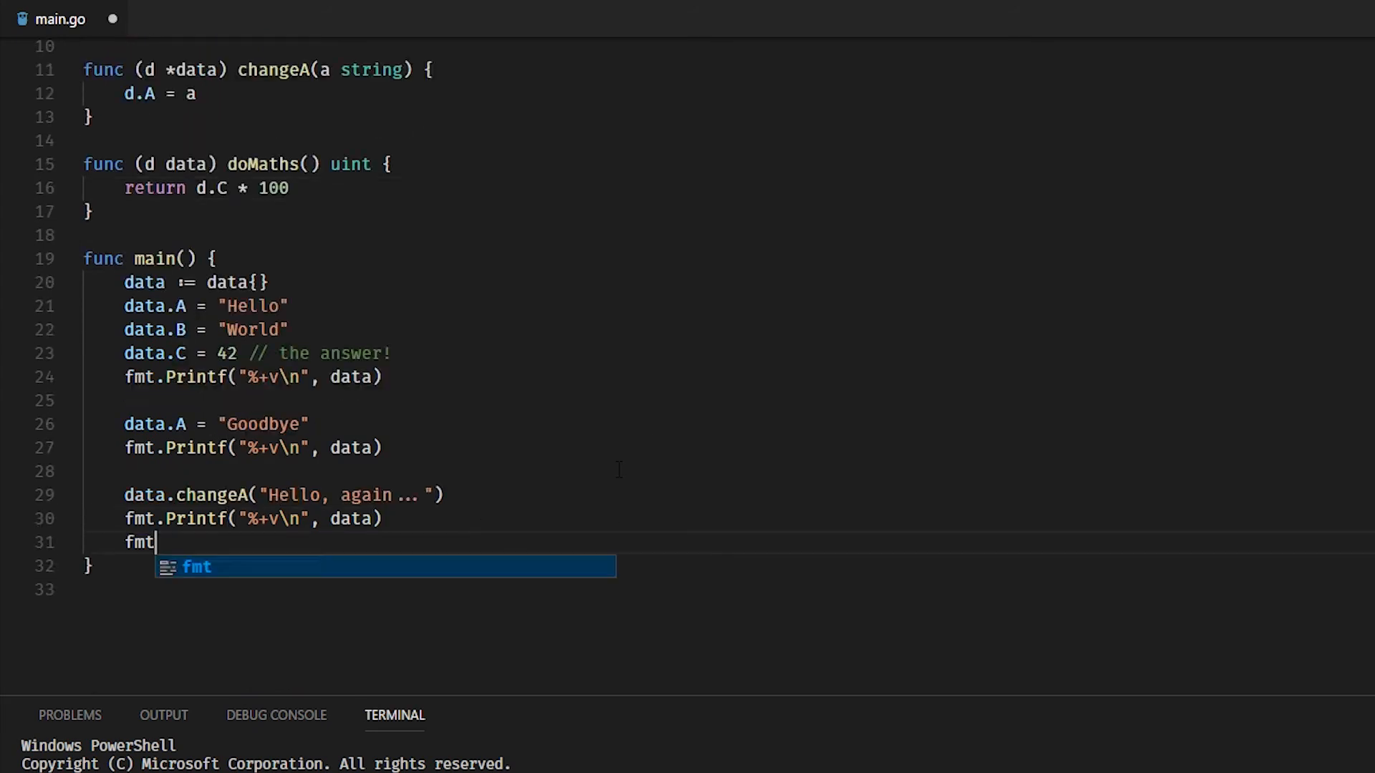
pyautogui.write('.Println(data.doMaths(')
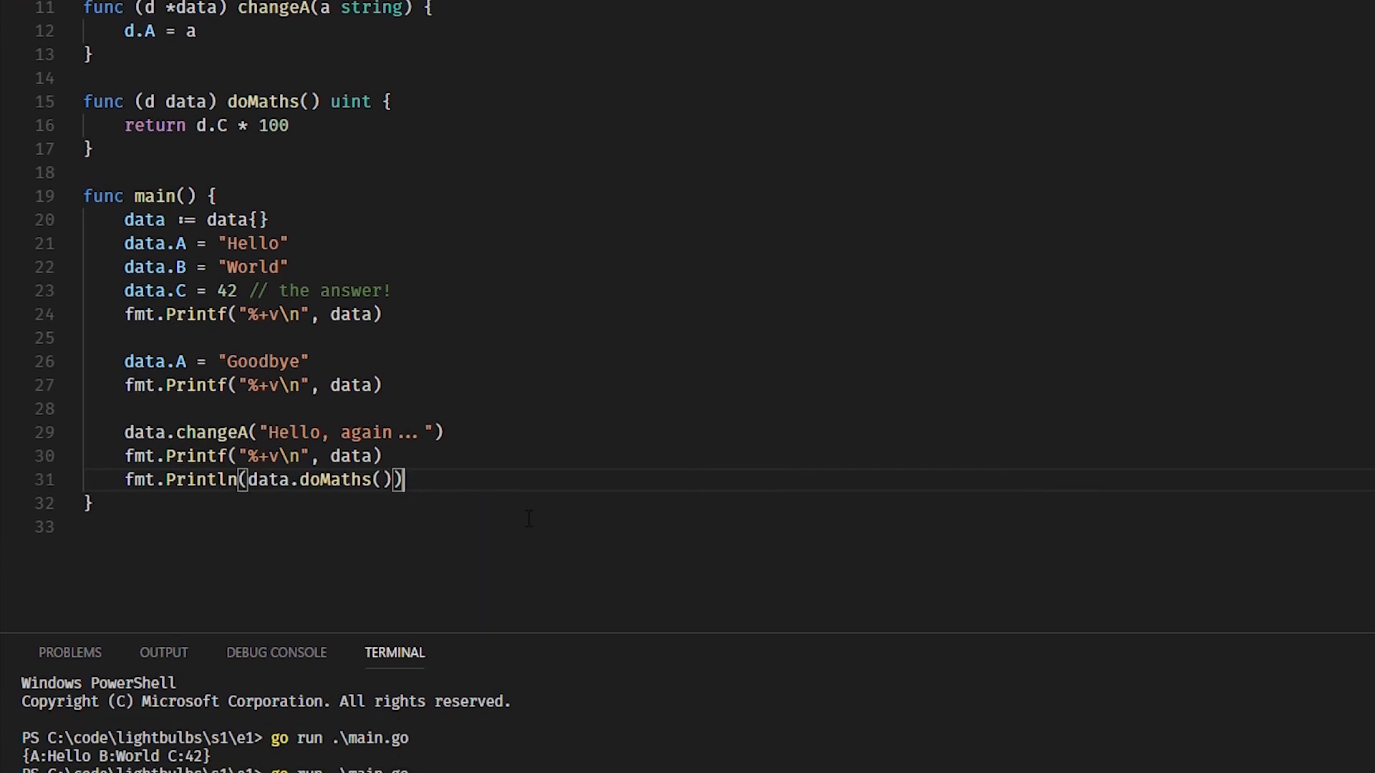
pyautogui.press('Enter')
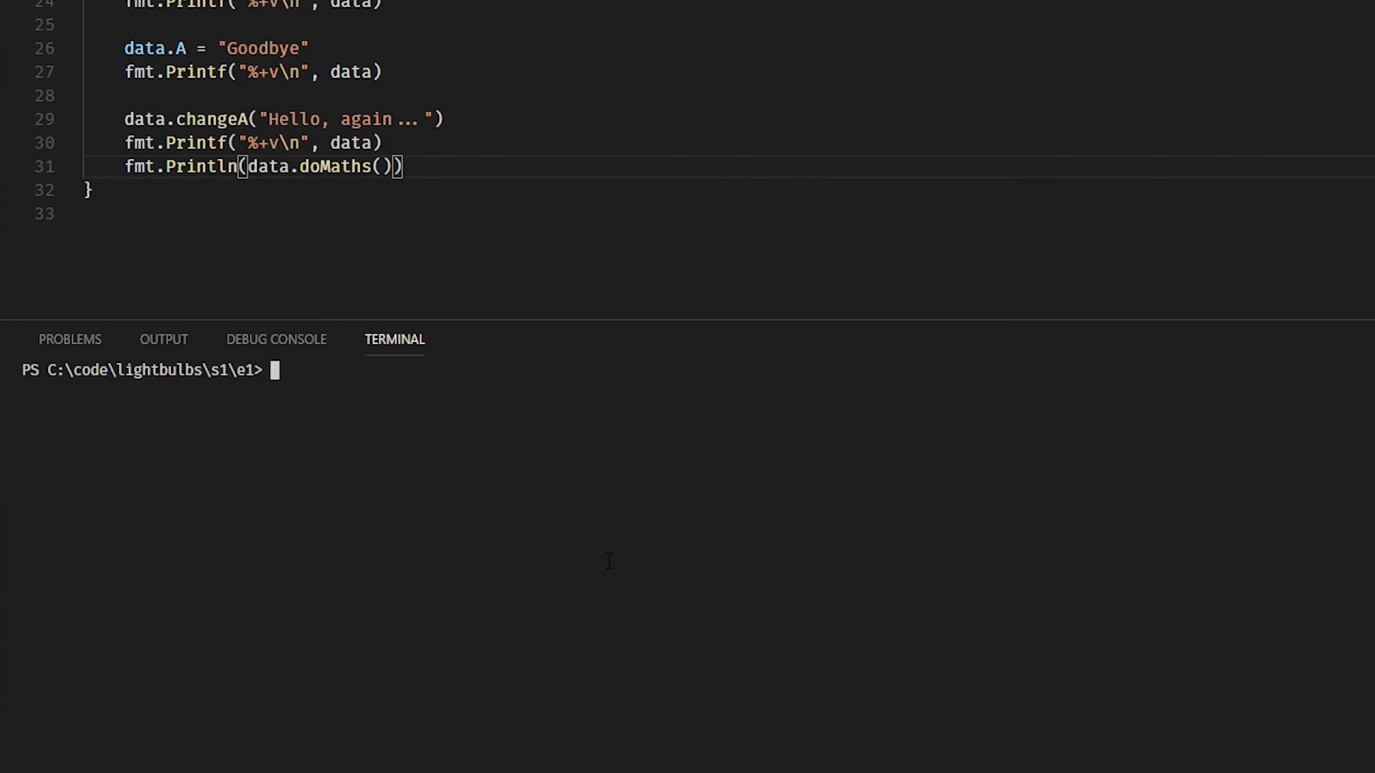
# Step: Clear the terminal and rerun go run .\main.go; output ends with 4200
pyautogui.write('clear')
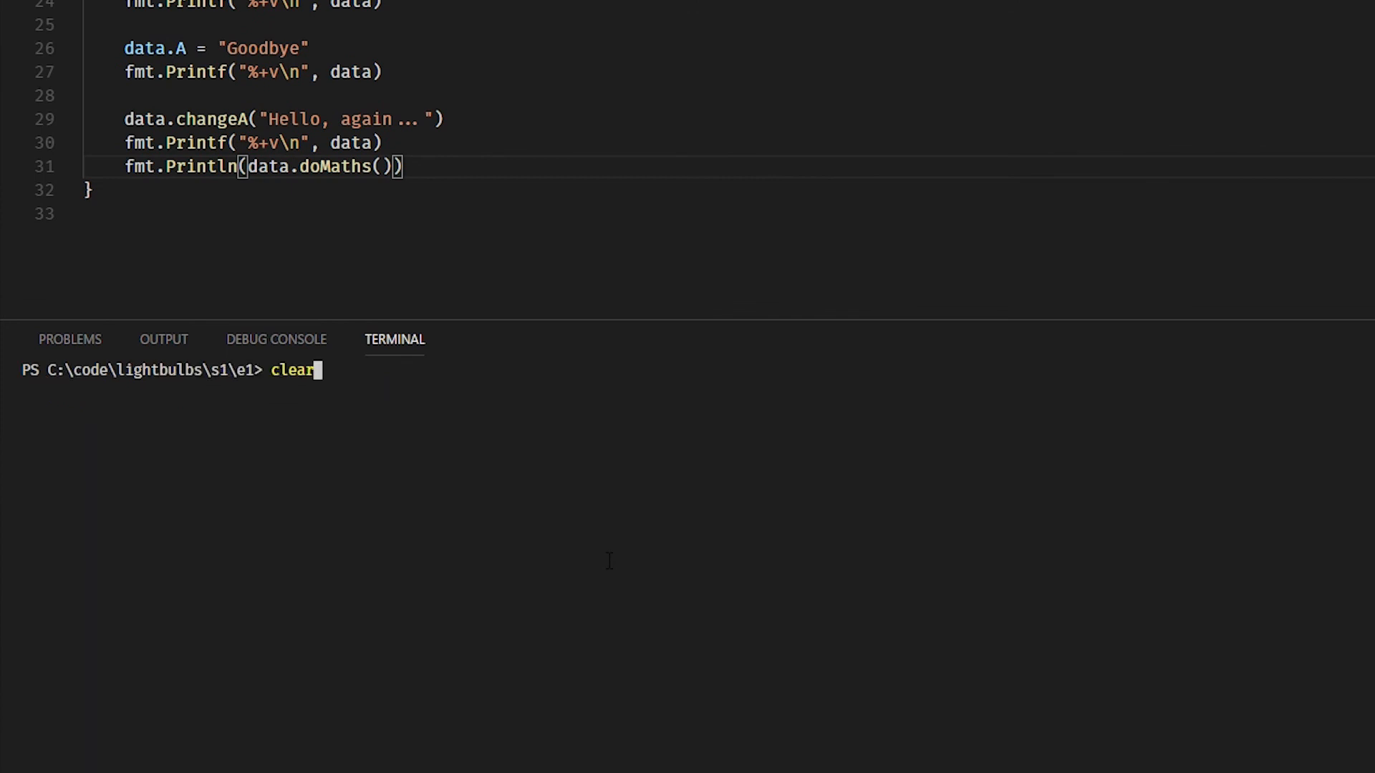
pyautogui.write('go run .\\main.go')
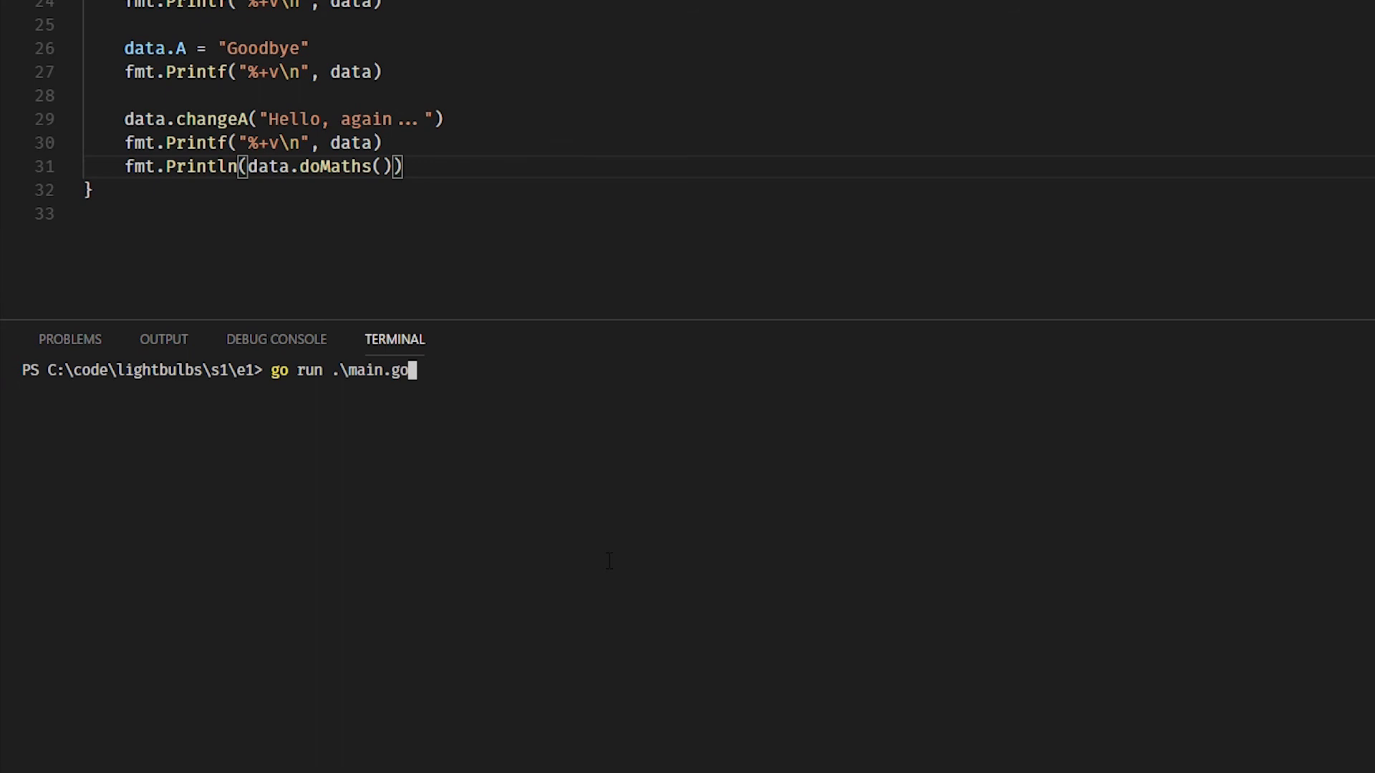
pyautogui.press('Enter')
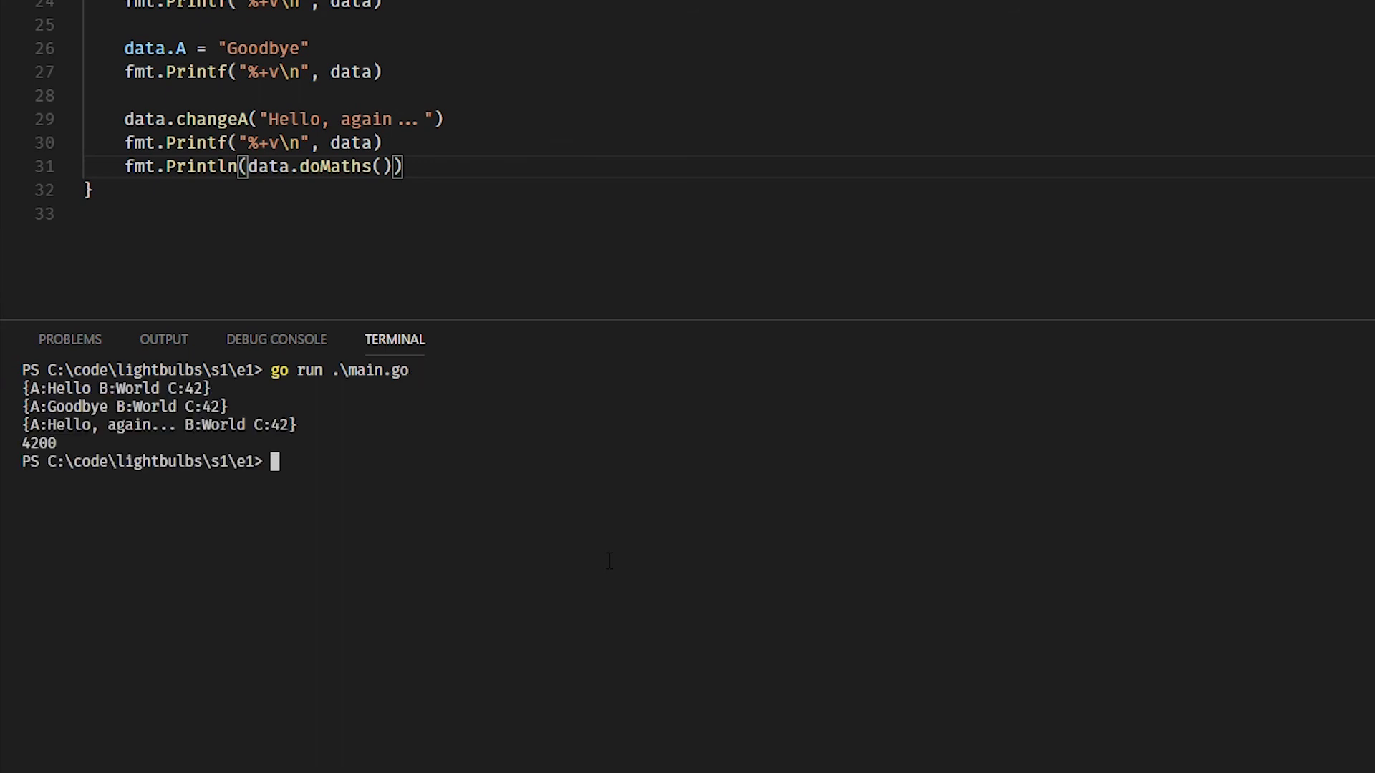